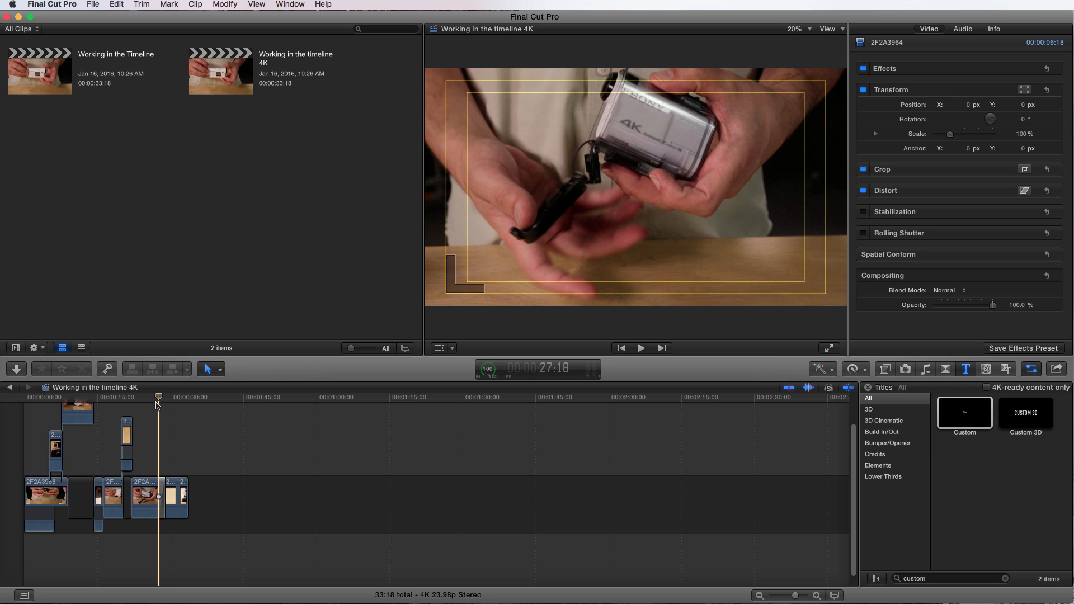
Start a Master File (default) export of the project from the File > Share menu.
click(93, 5)
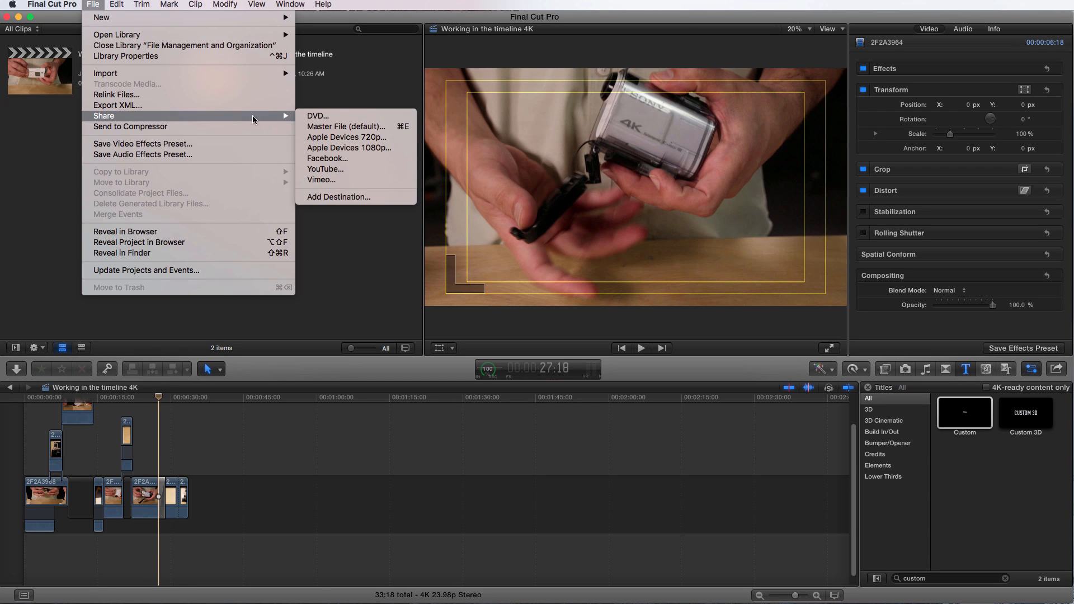
mouse_move(345, 126)
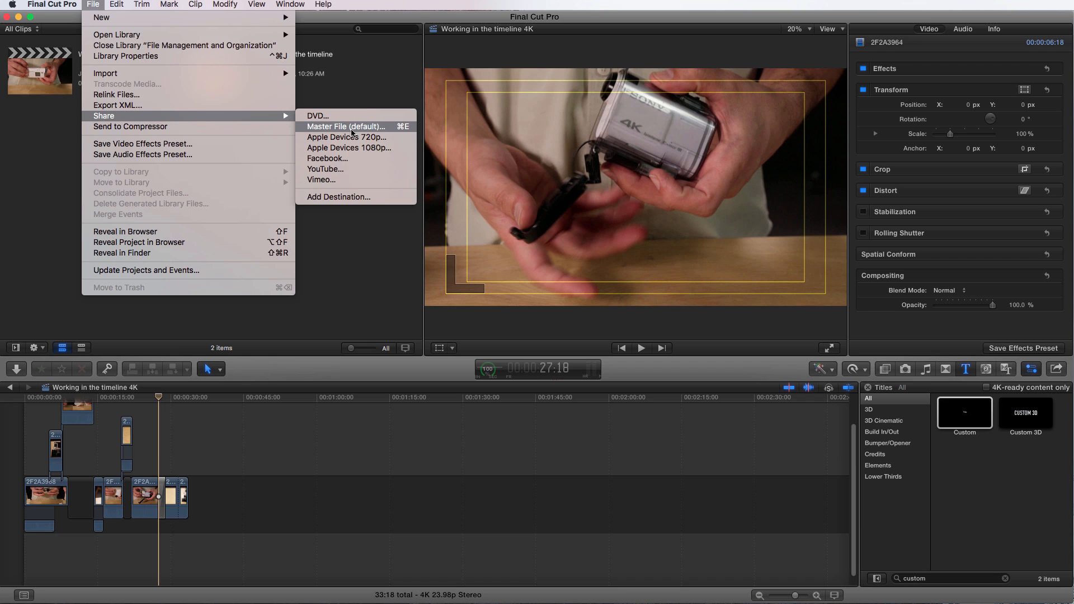
click(345, 127)
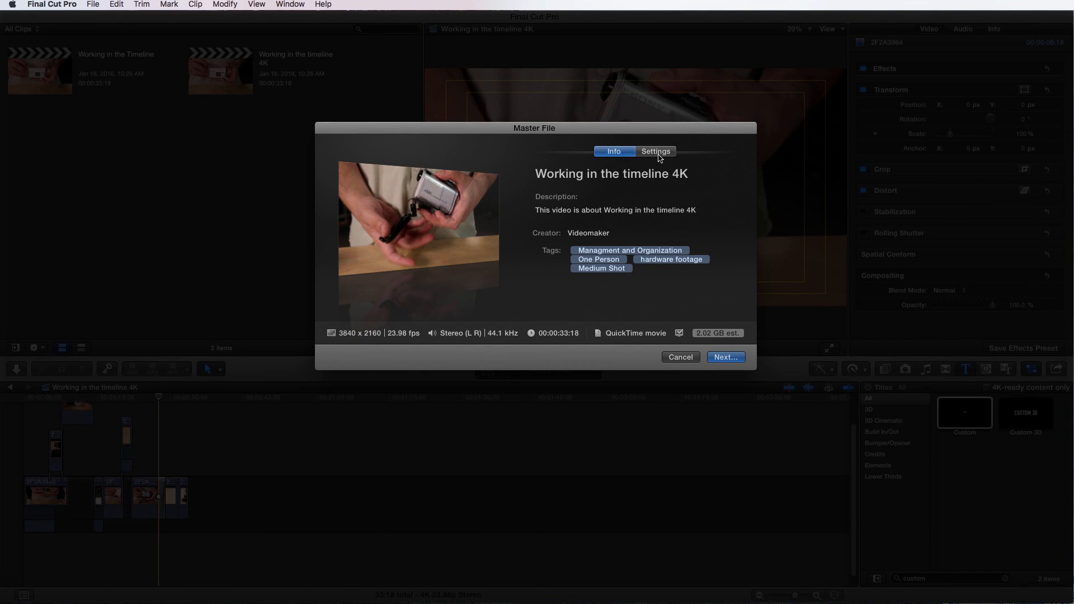
In the export's Settings, set Open with to Compressor.
click(654, 151)
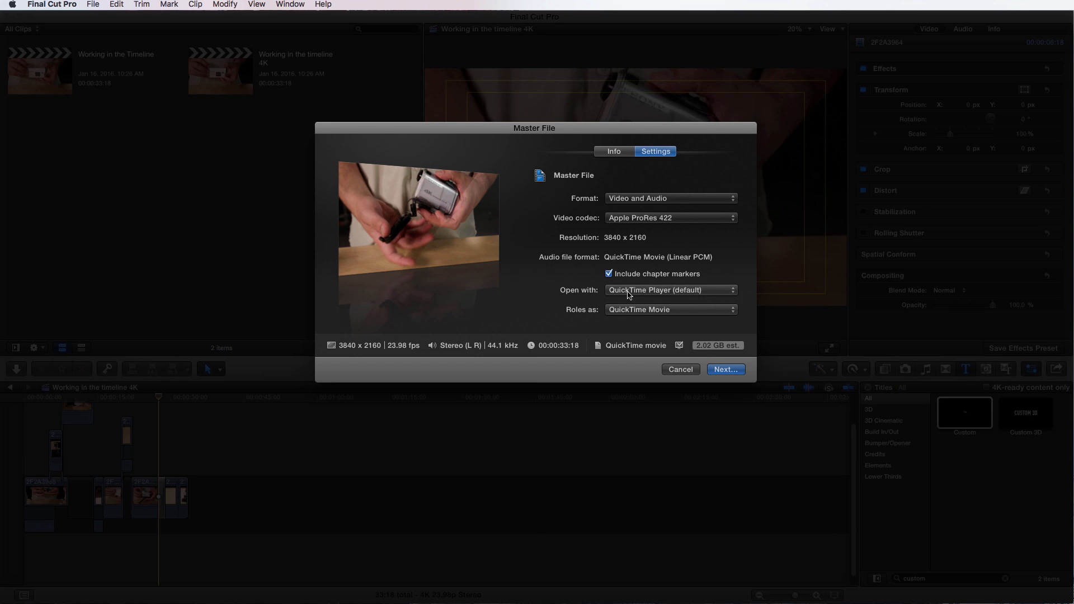
mouse_move(647, 298)
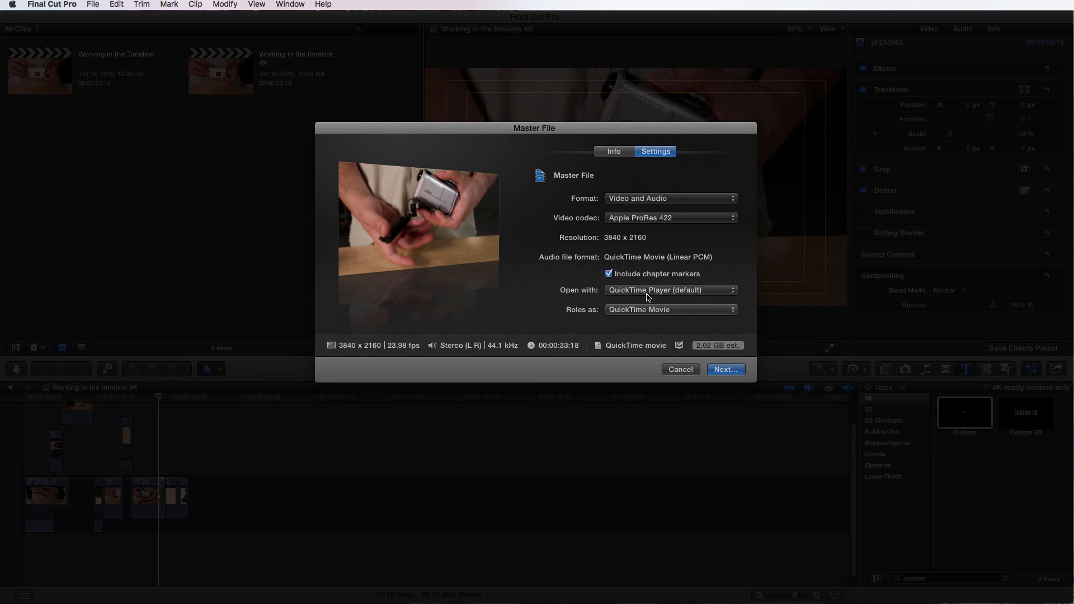
click(669, 290)
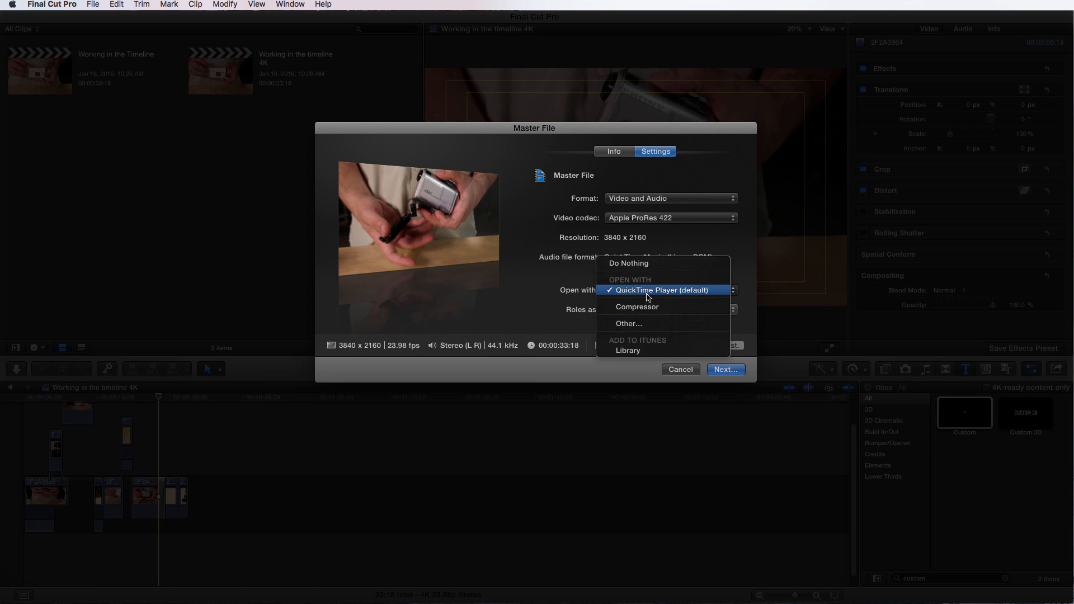
mouse_move(636, 306)
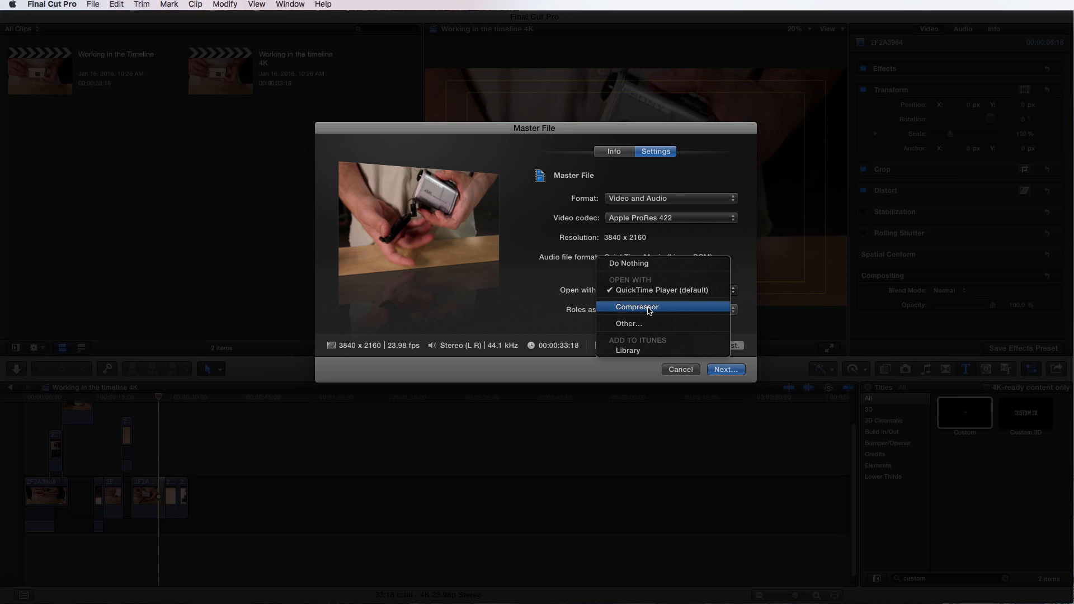
click(636, 306)
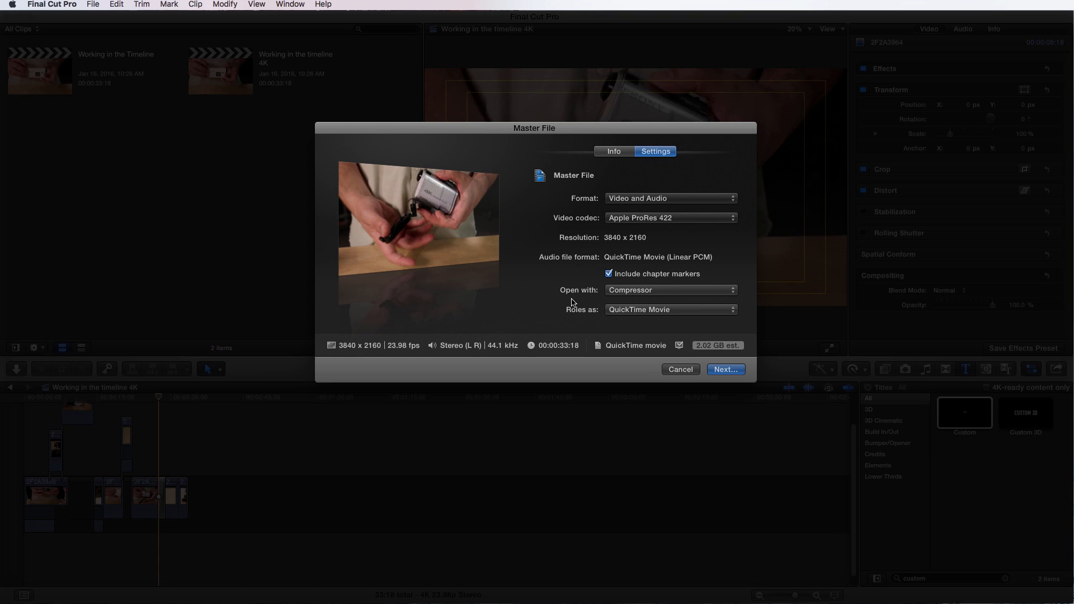
mouse_move(639, 224)
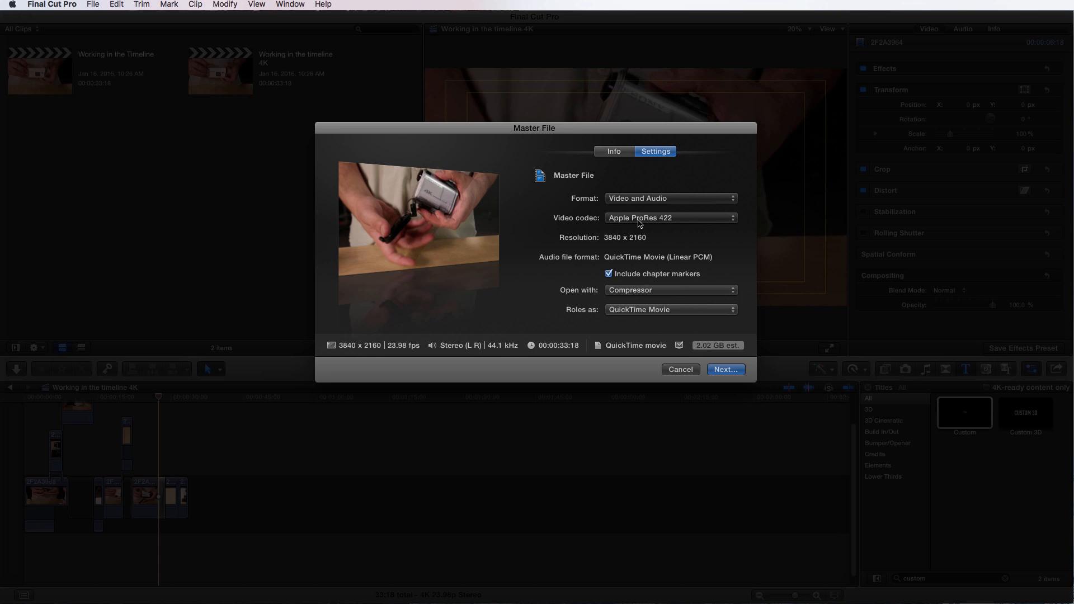
mouse_move(547, 279)
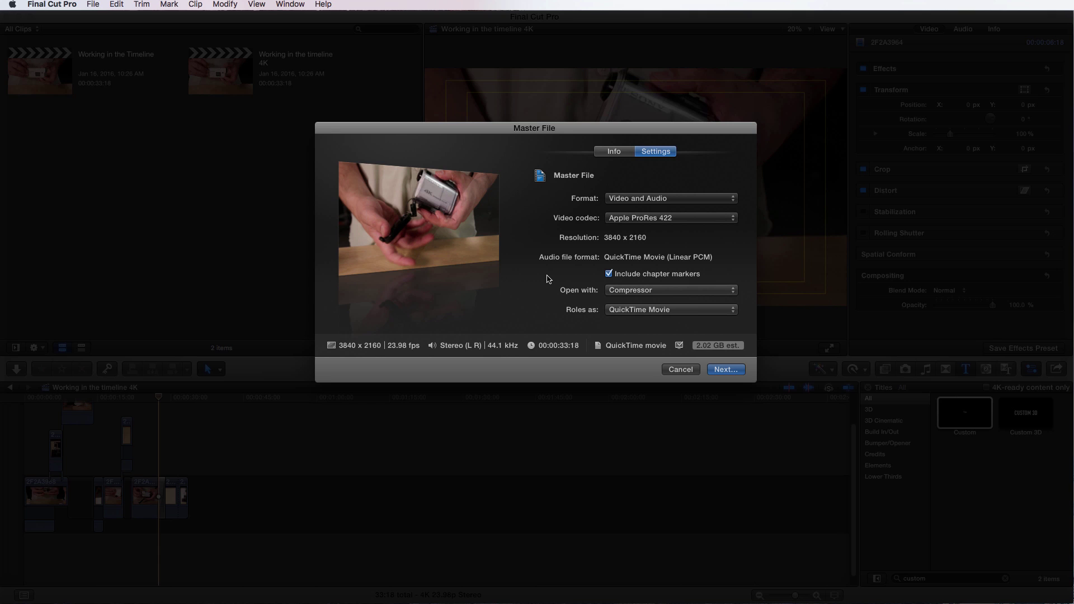
Cancel the Master File export and use File > Send to Compressor instead.
click(679, 369)
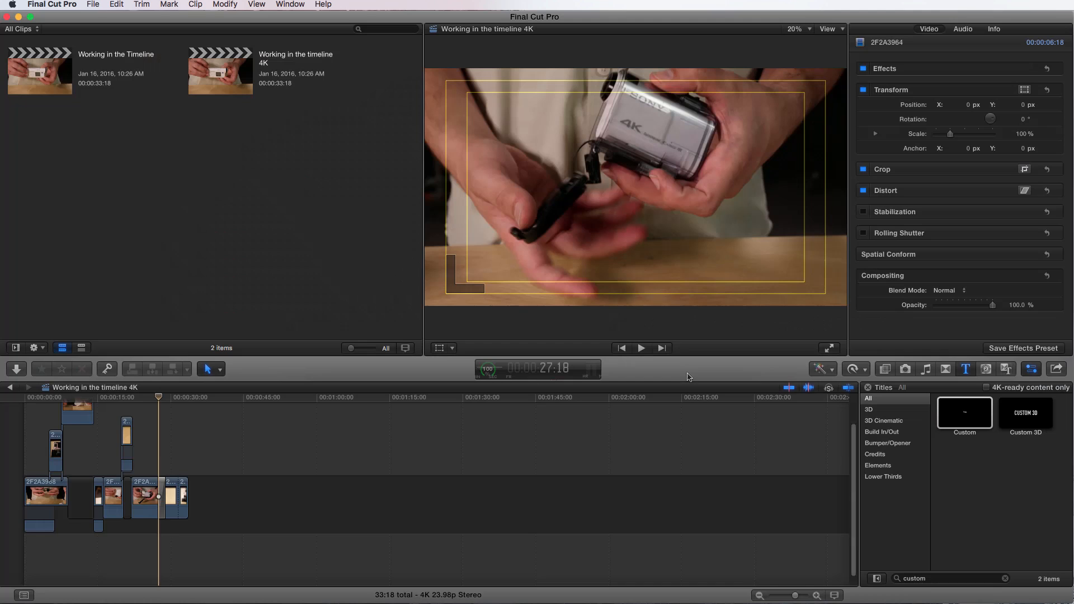
mouse_move(259, 216)
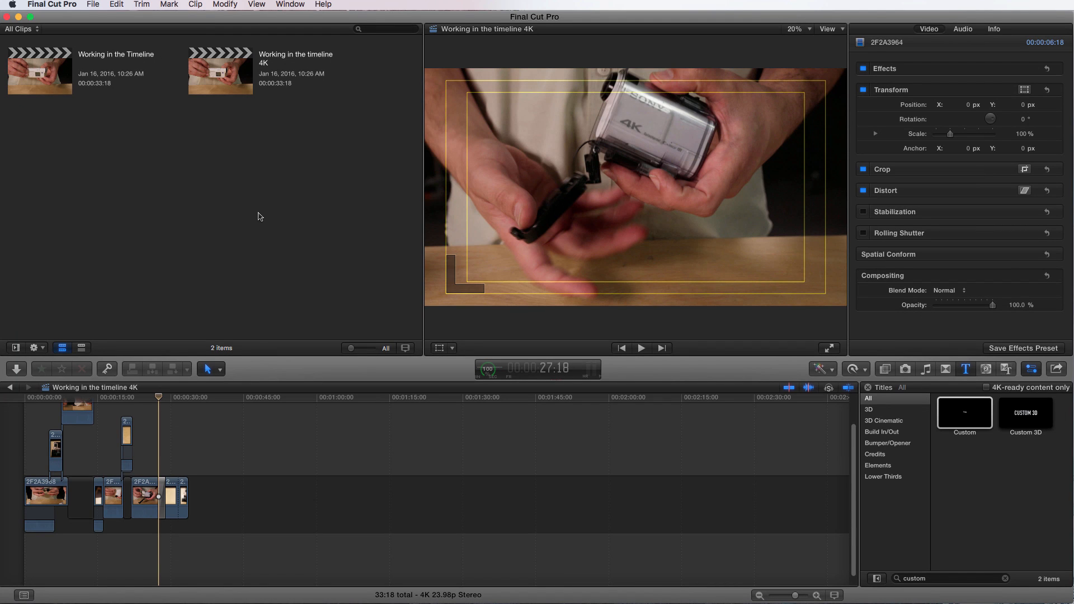
mouse_move(99, 41)
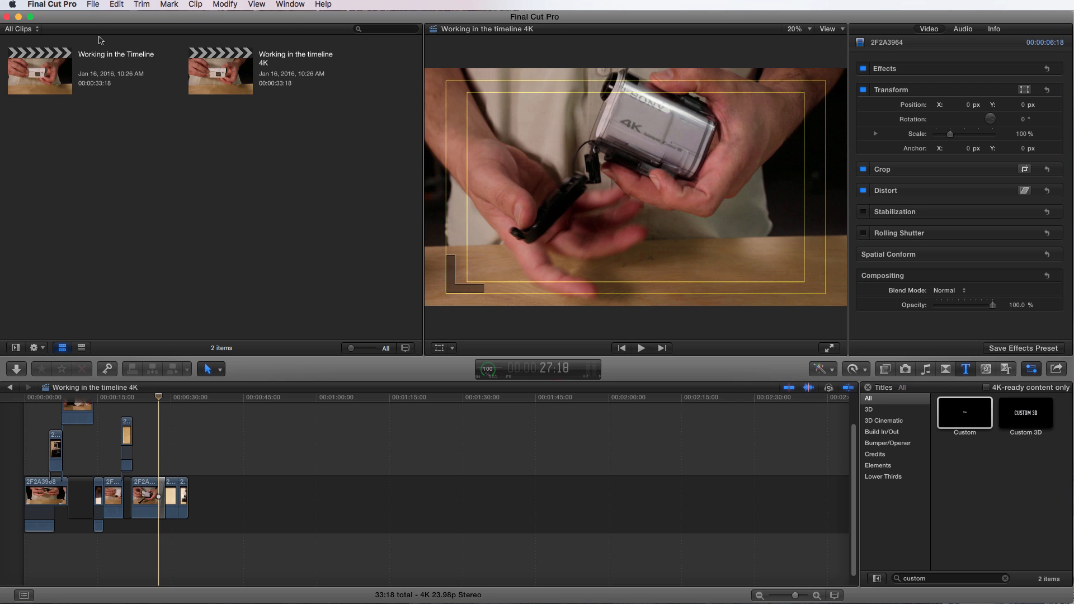
click(93, 4)
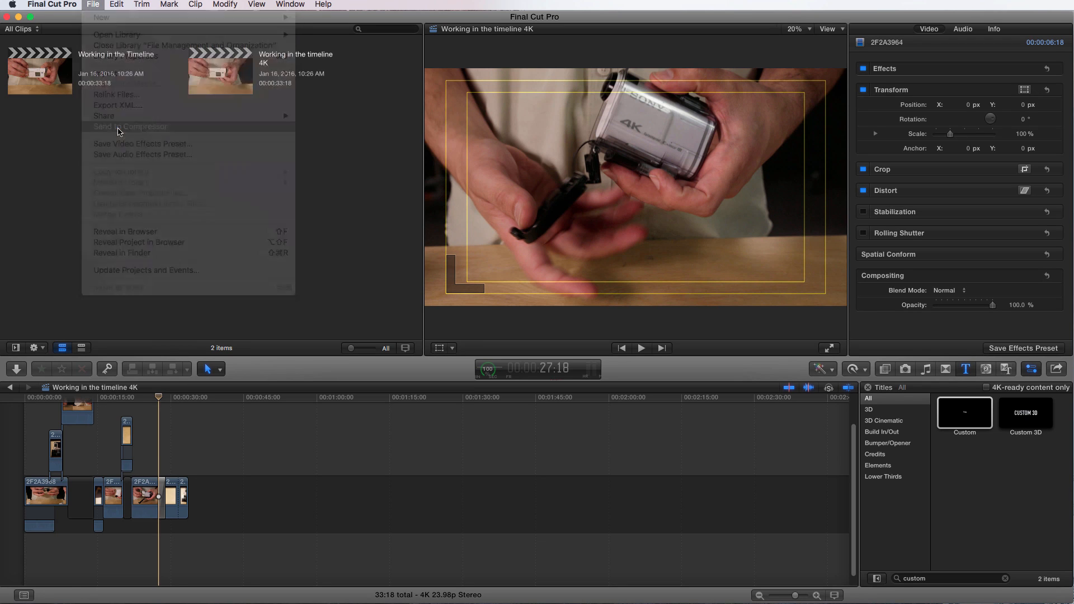
click(130, 127)
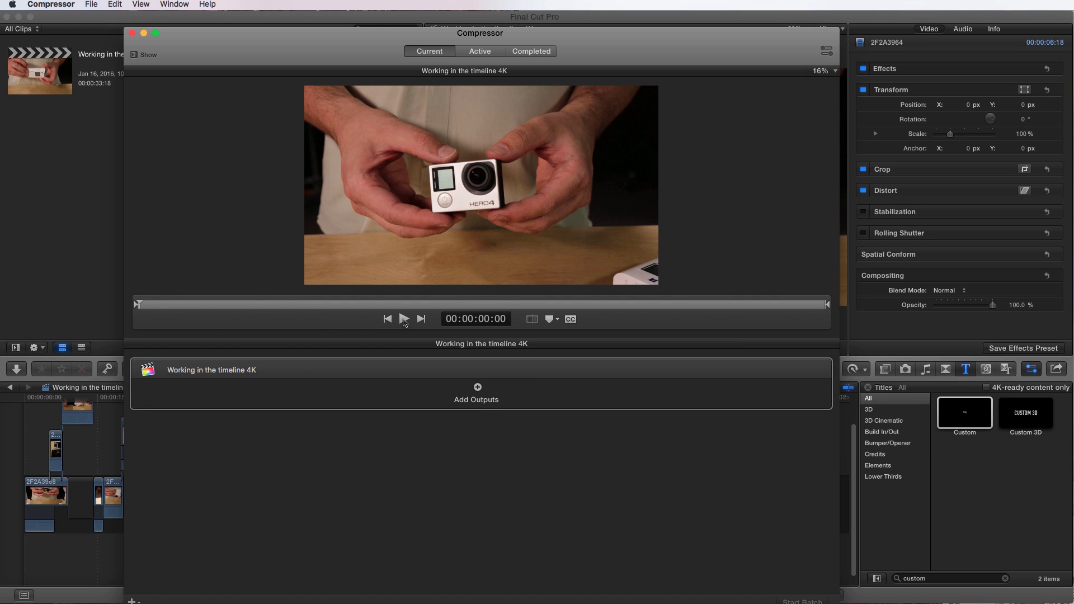
Play the job's preview in the viewer and pause it around 00:00:03:19.
click(404, 318)
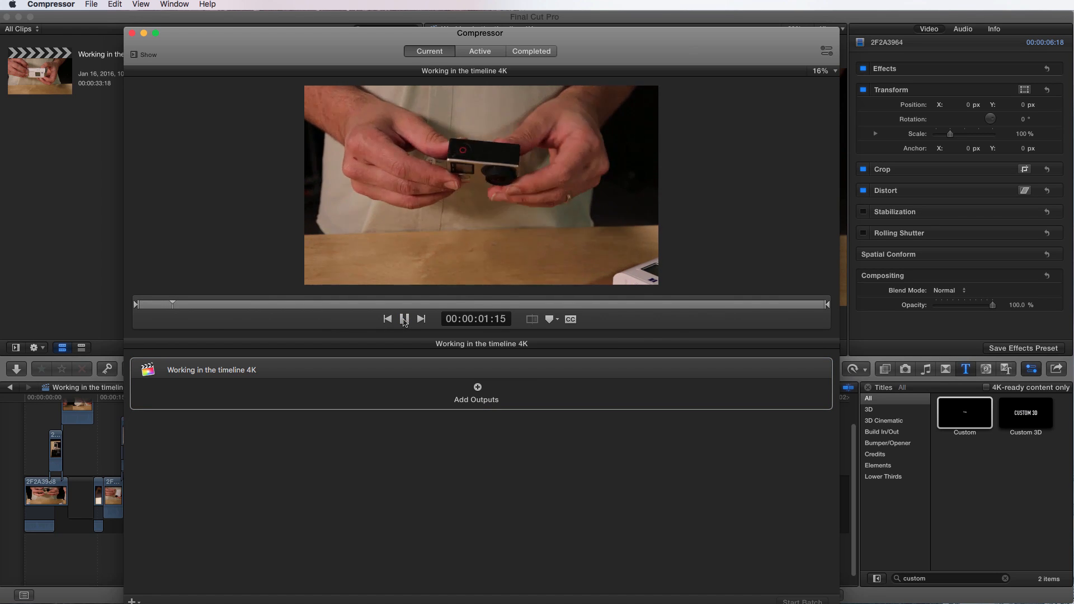
click(404, 319)
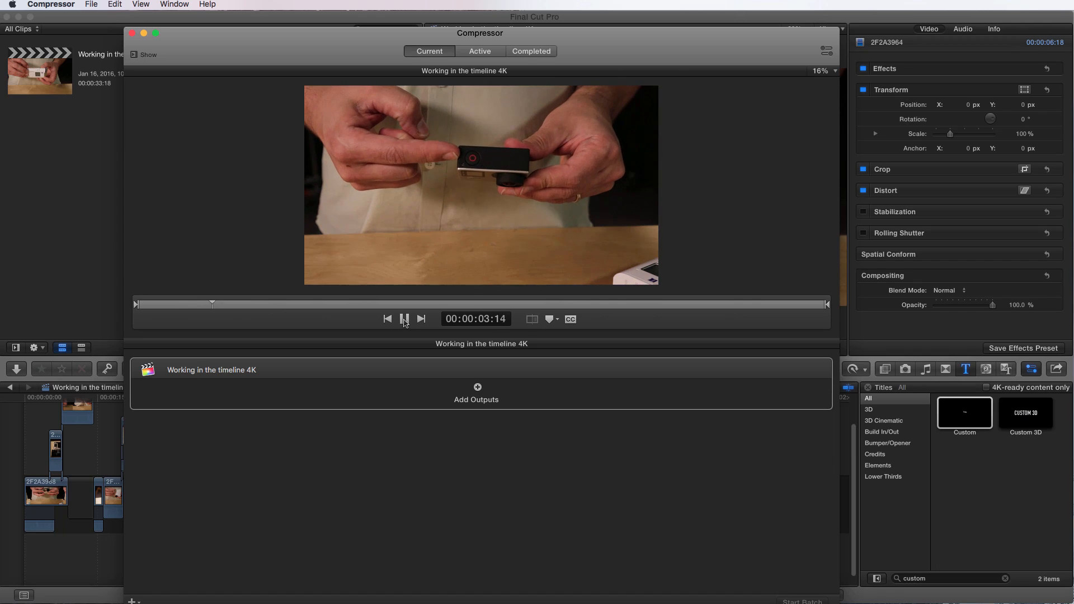
click(404, 319)
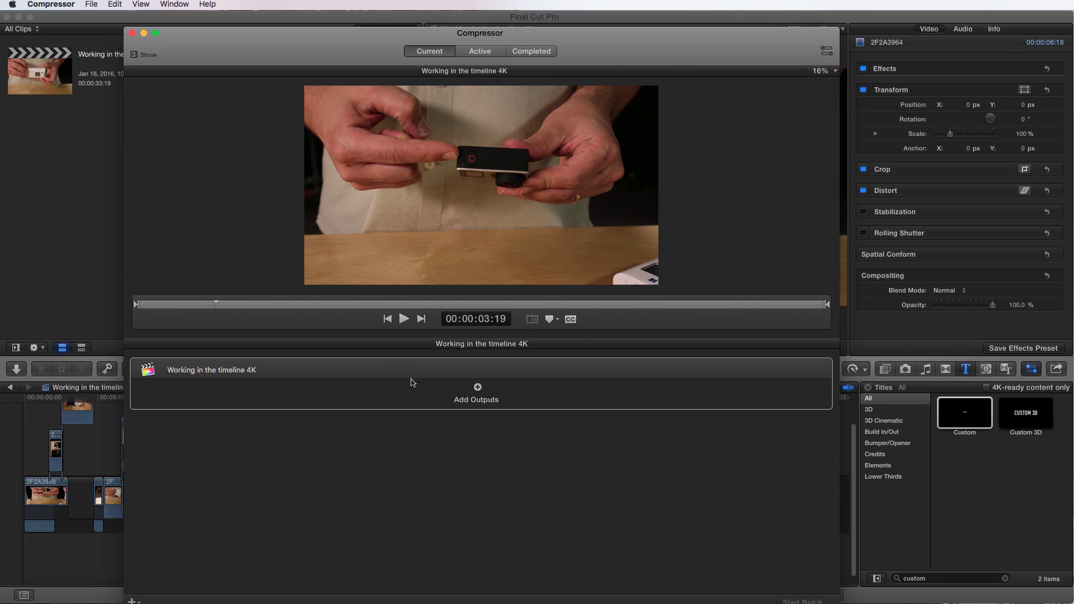
mouse_move(477, 391)
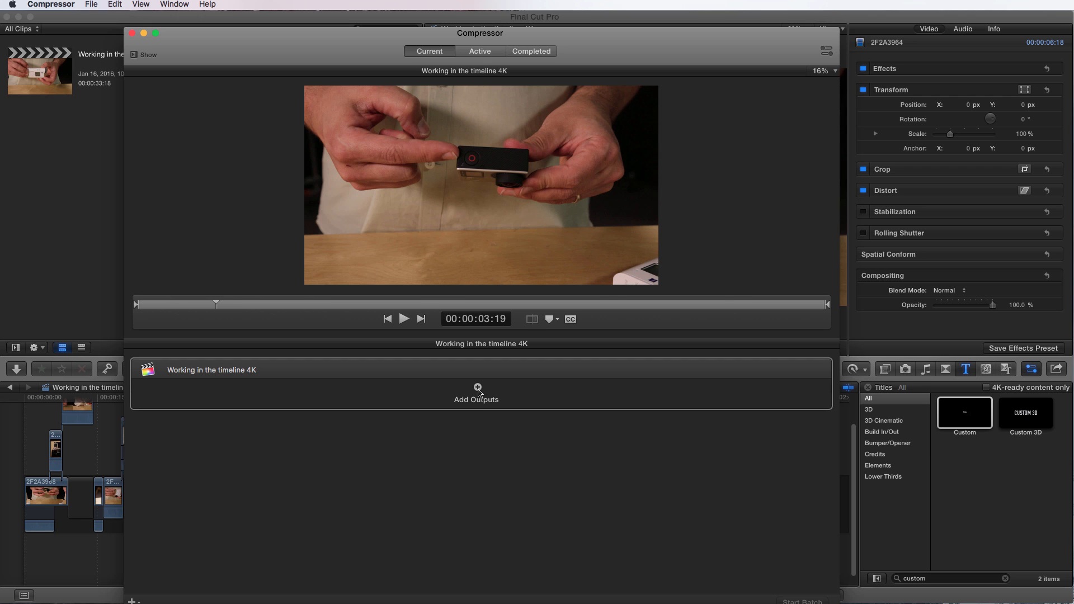
Bring up the Add Outputs sheet and browse the Blu-ray, Apple Devices and Audio Formats groups.
click(477, 394)
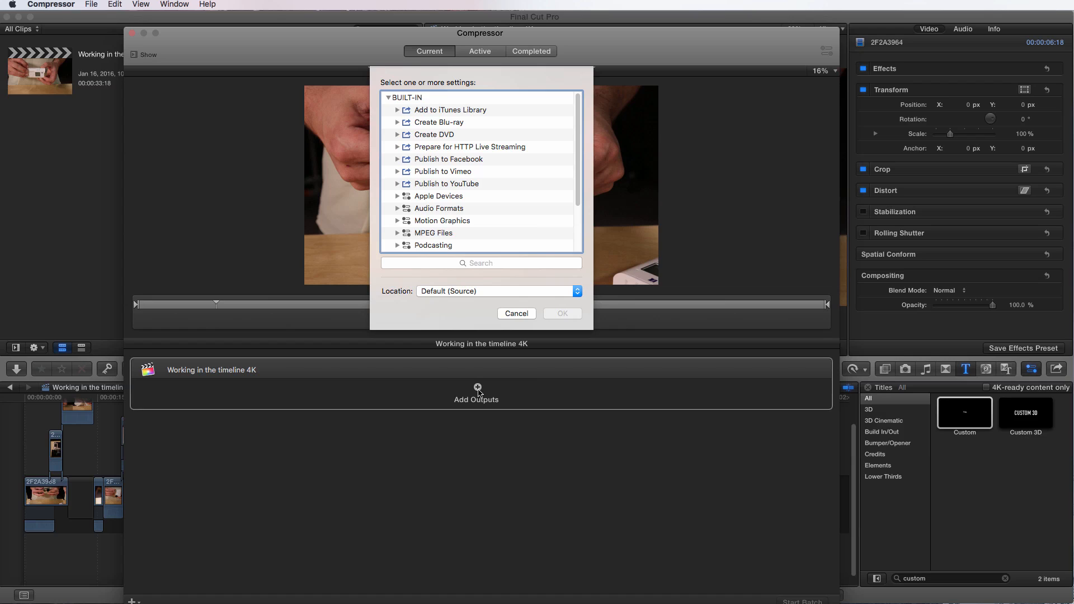
mouse_move(436, 177)
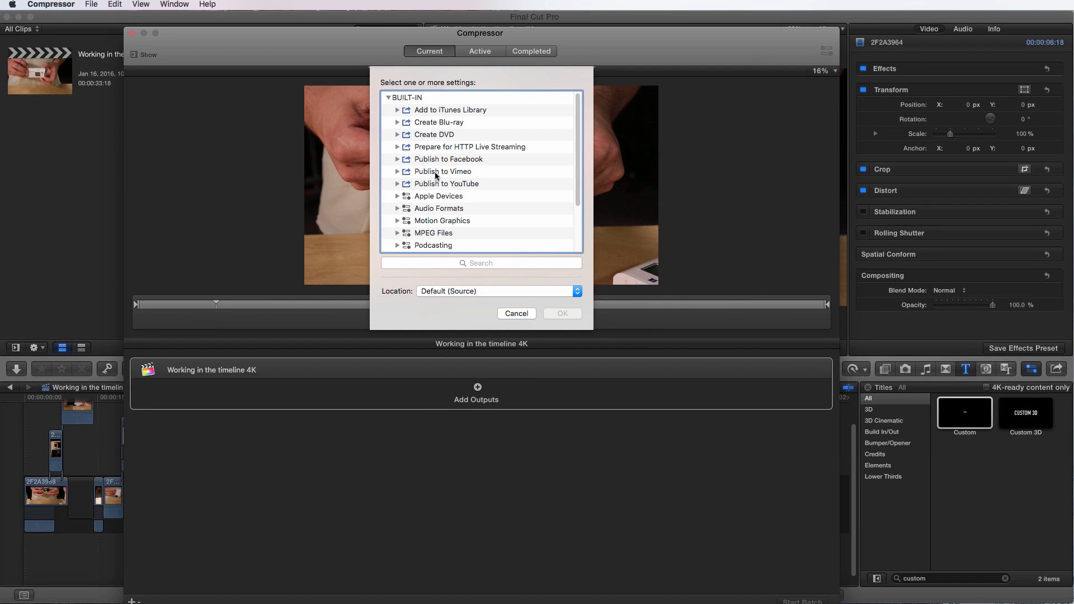
click(397, 122)
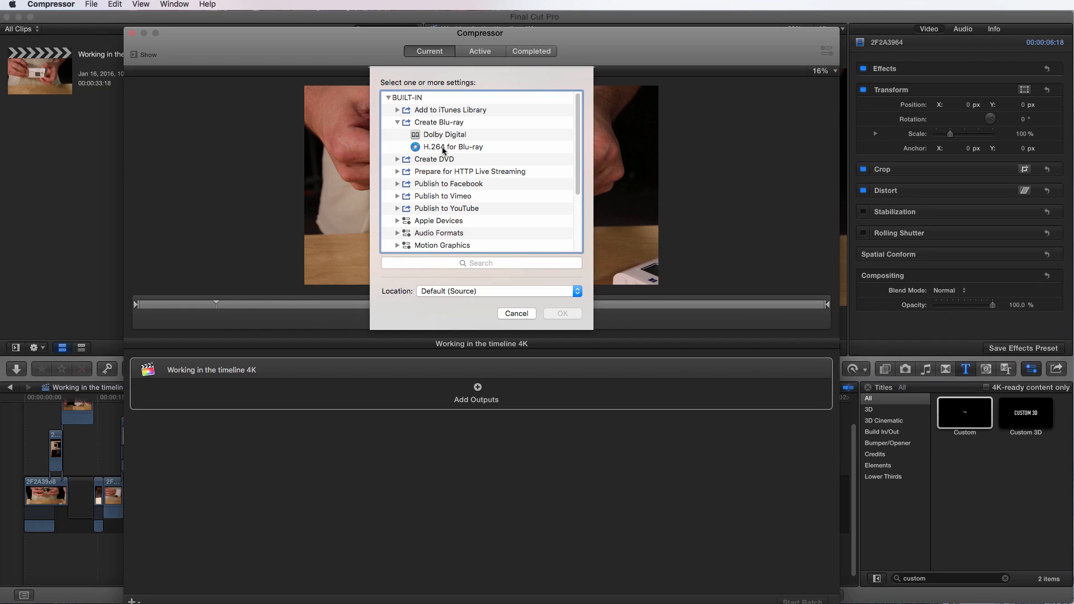
click(397, 122)
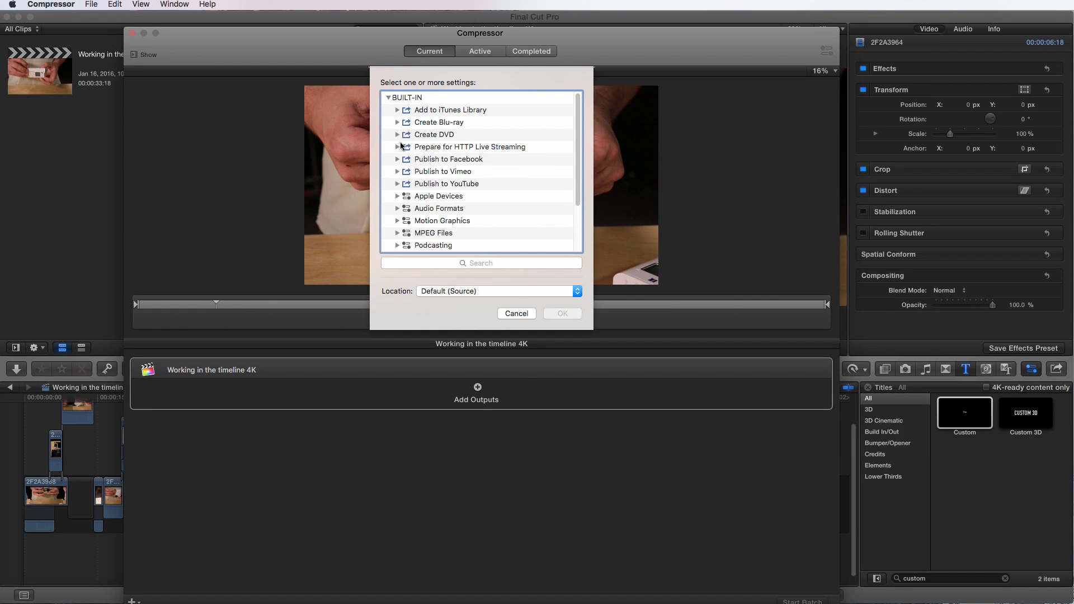
mouse_move(398, 162)
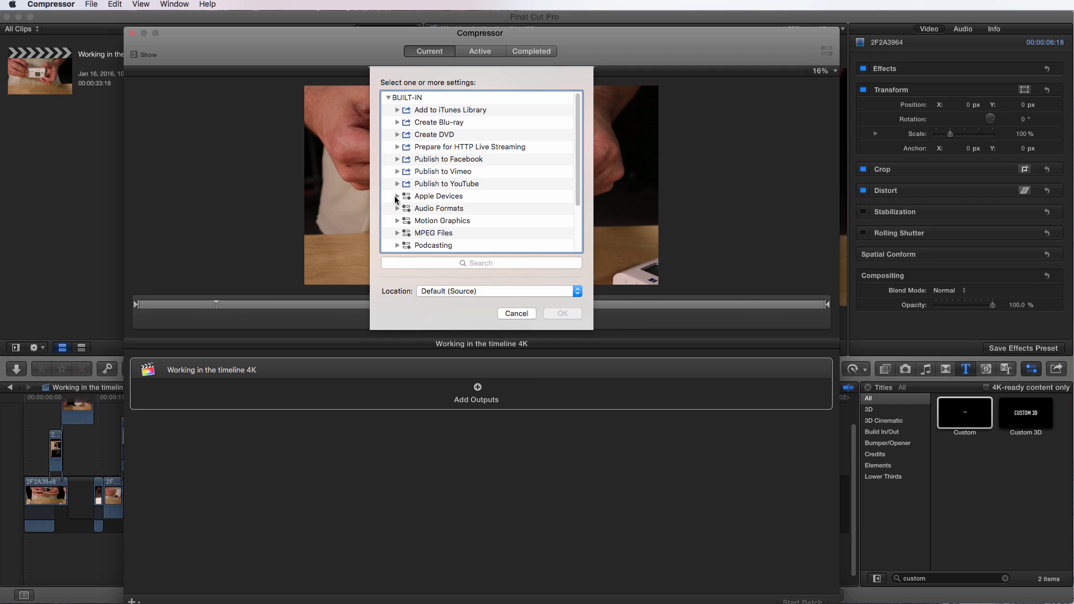
click(397, 196)
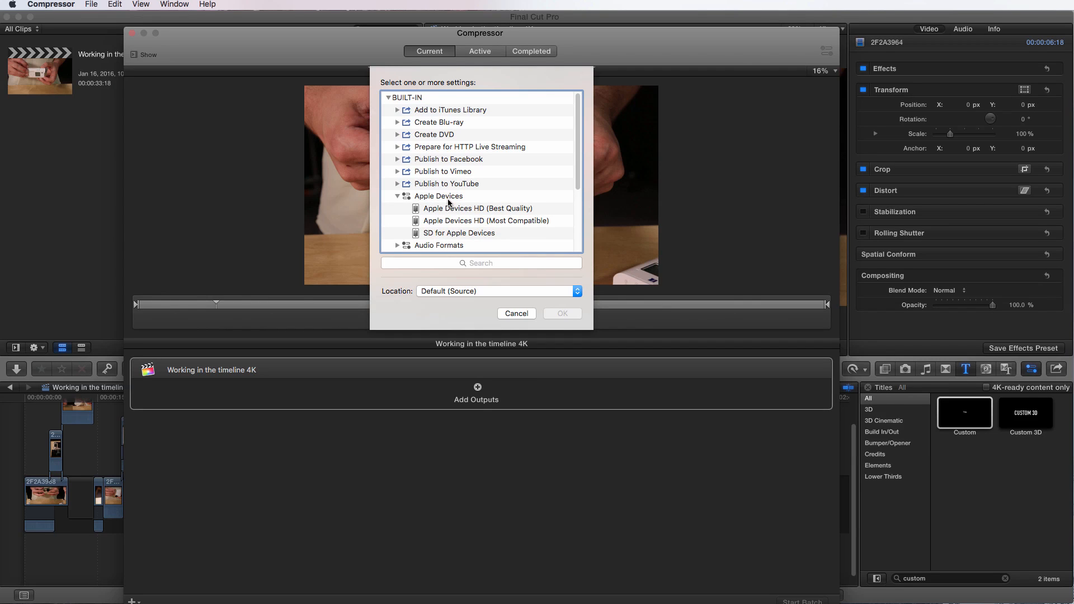
click(397, 208)
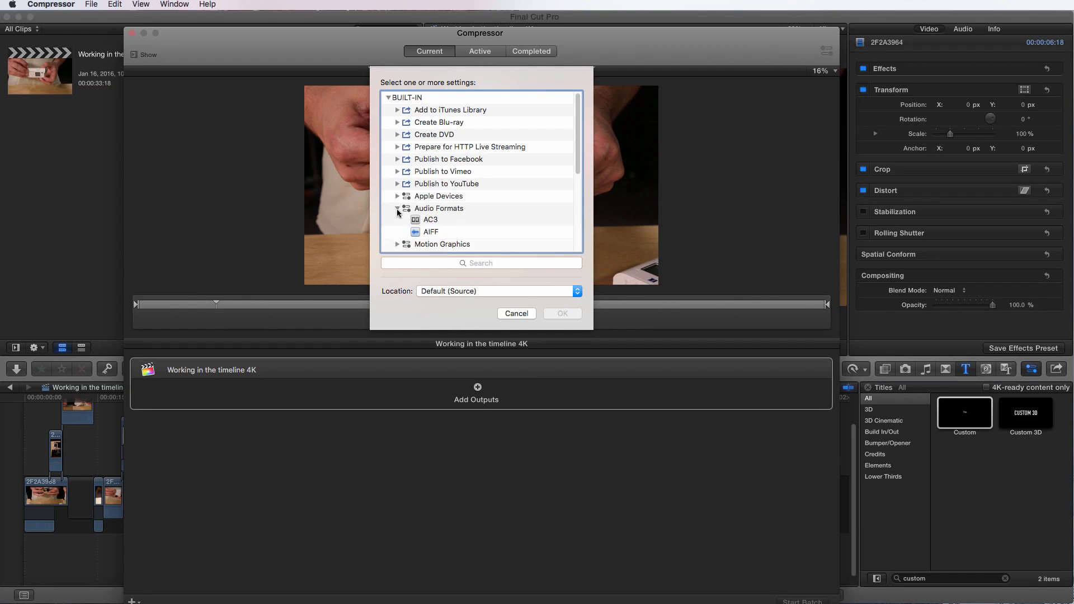
click(397, 208)
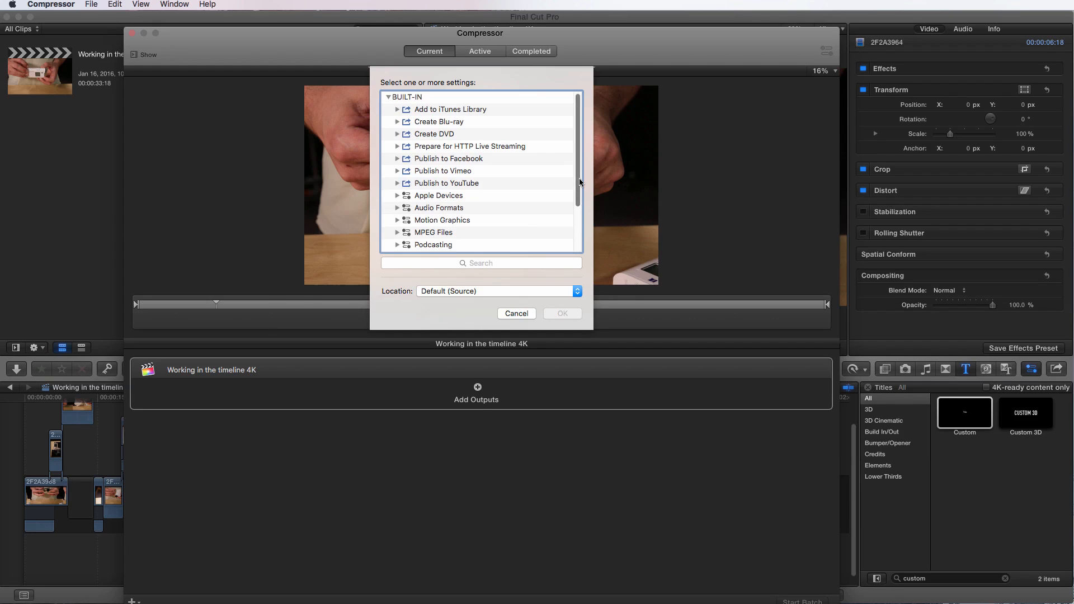
scroll(down, 3)
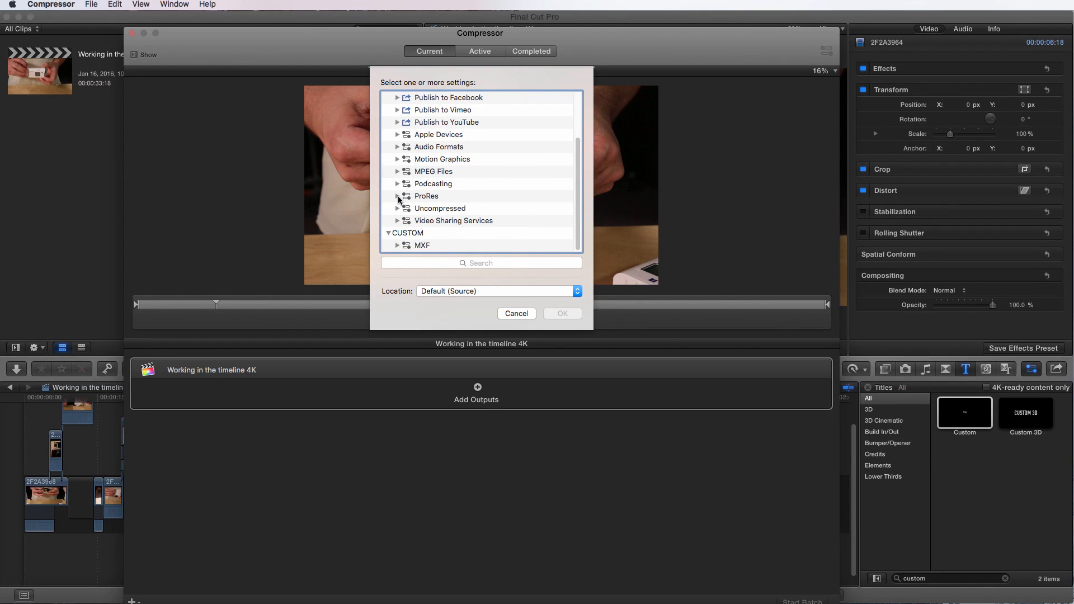
mouse_move(430, 227)
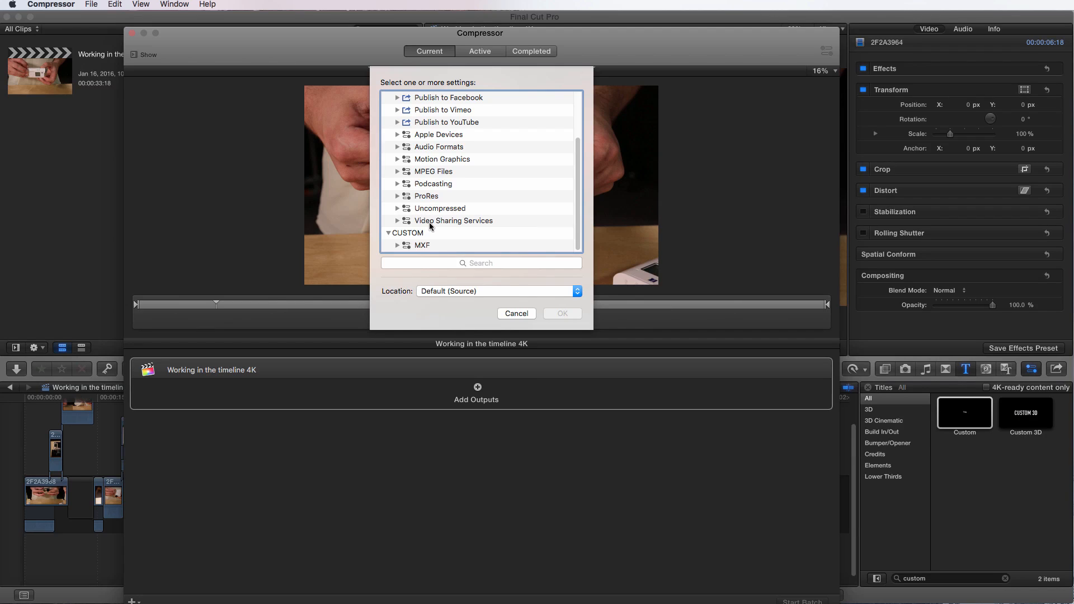
mouse_move(398, 199)
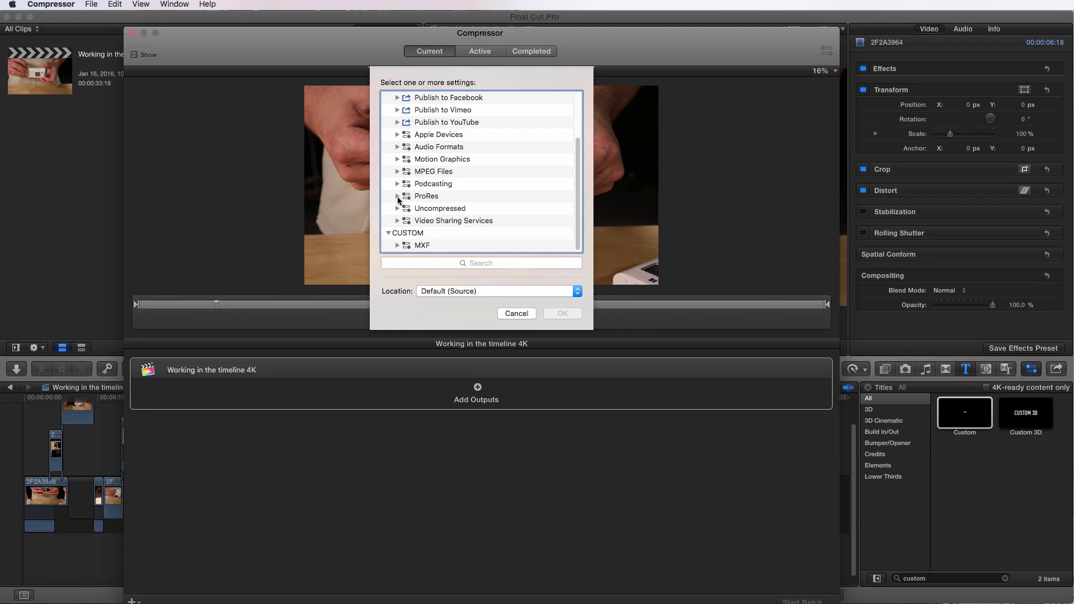
Add Apple ProRes 4444 with Alpha from the ProRes group as the job's output.
click(396, 196)
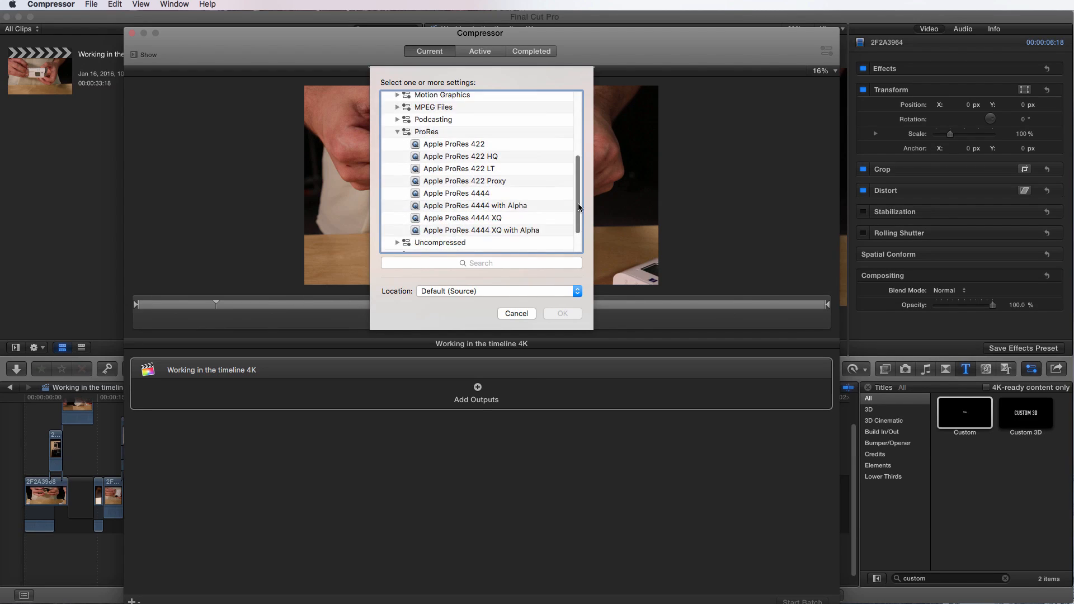
click(475, 183)
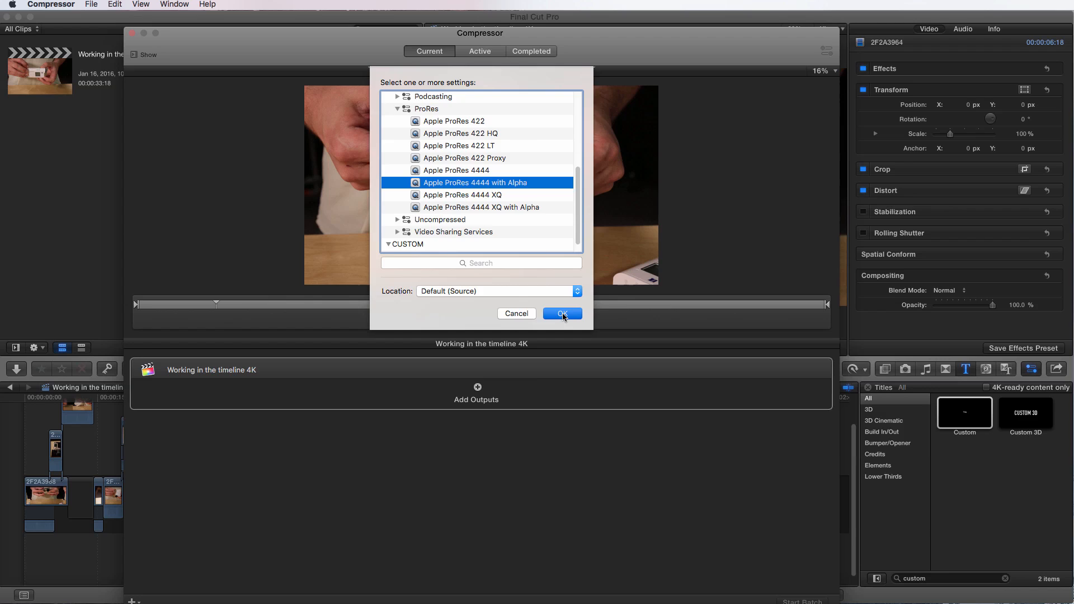
click(561, 313)
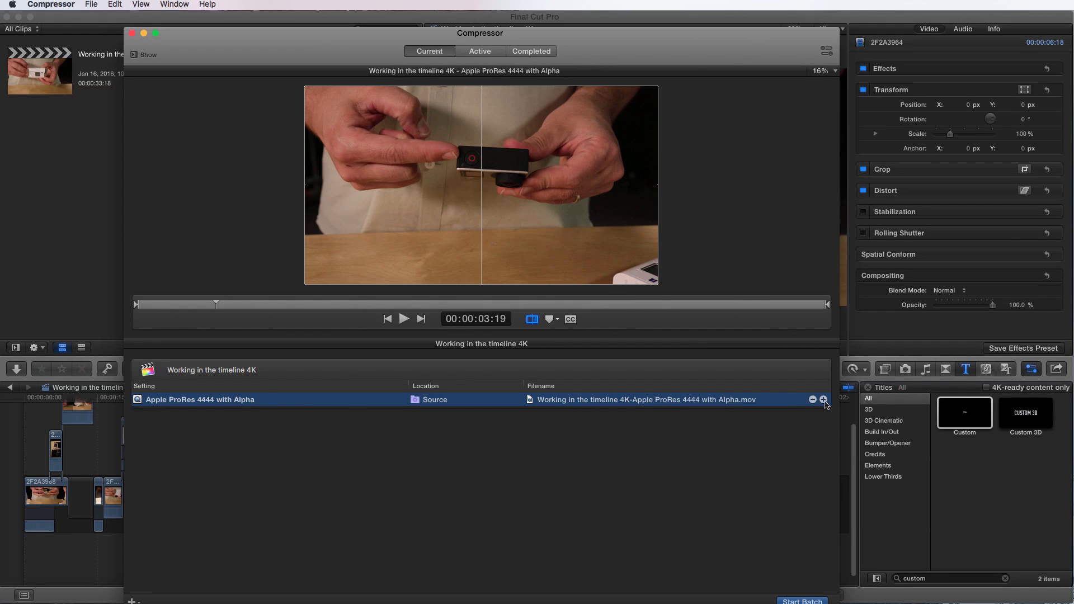
mouse_move(823, 404)
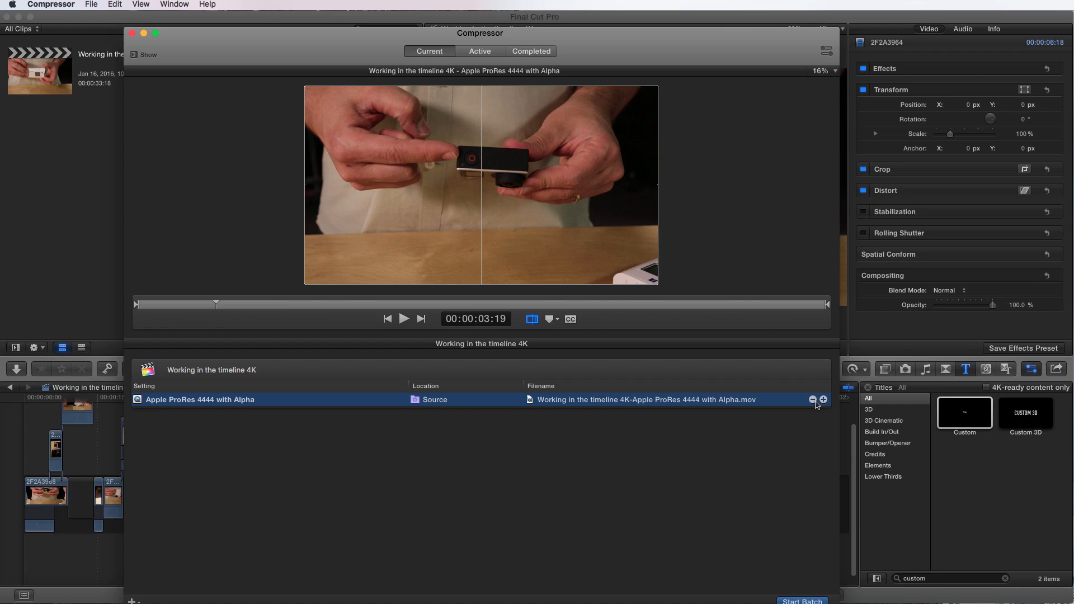
mouse_move(824, 405)
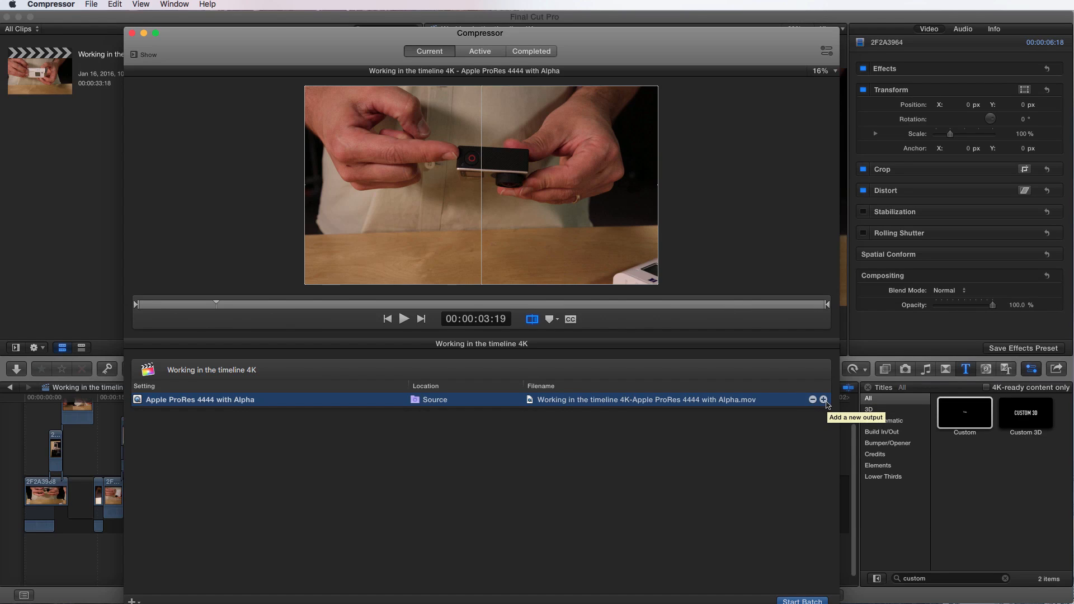
Add H.264 for Blu-ray from Create Blu-ray as a second output on the job.
click(825, 399)
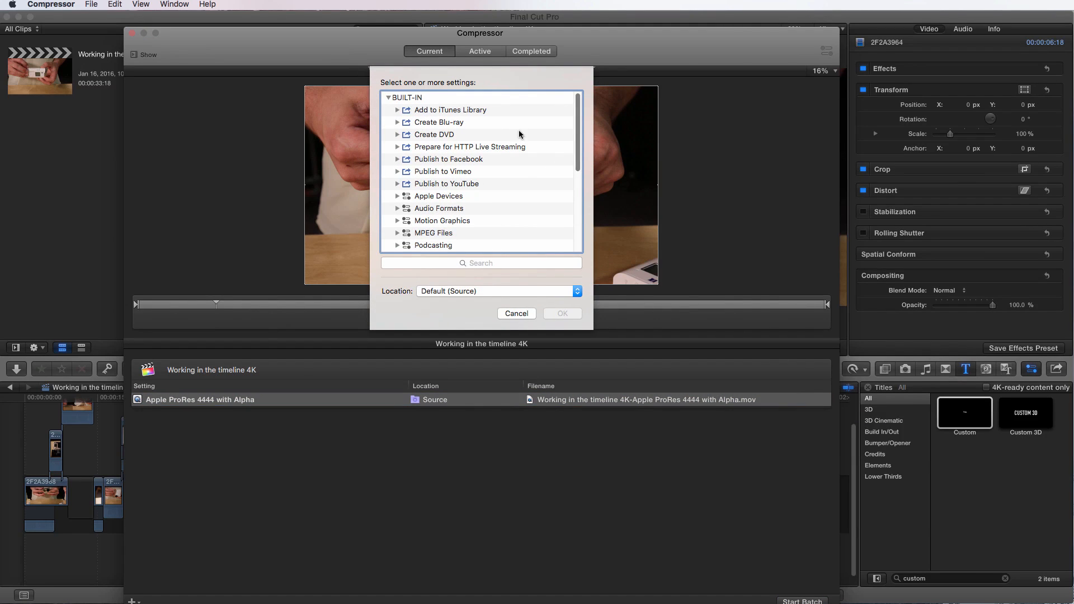
click(397, 121)
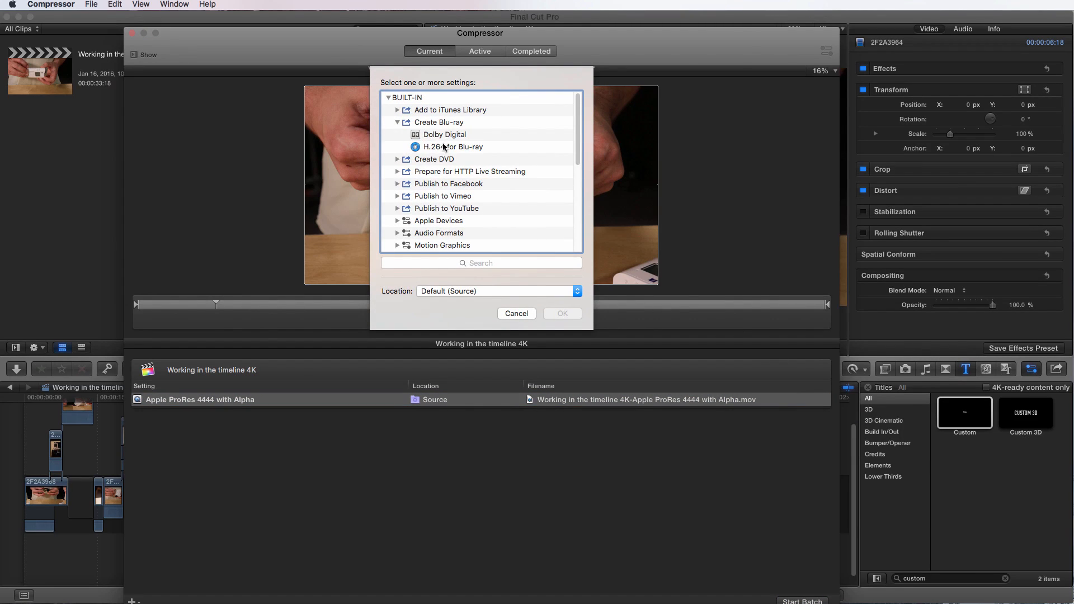
click(452, 147)
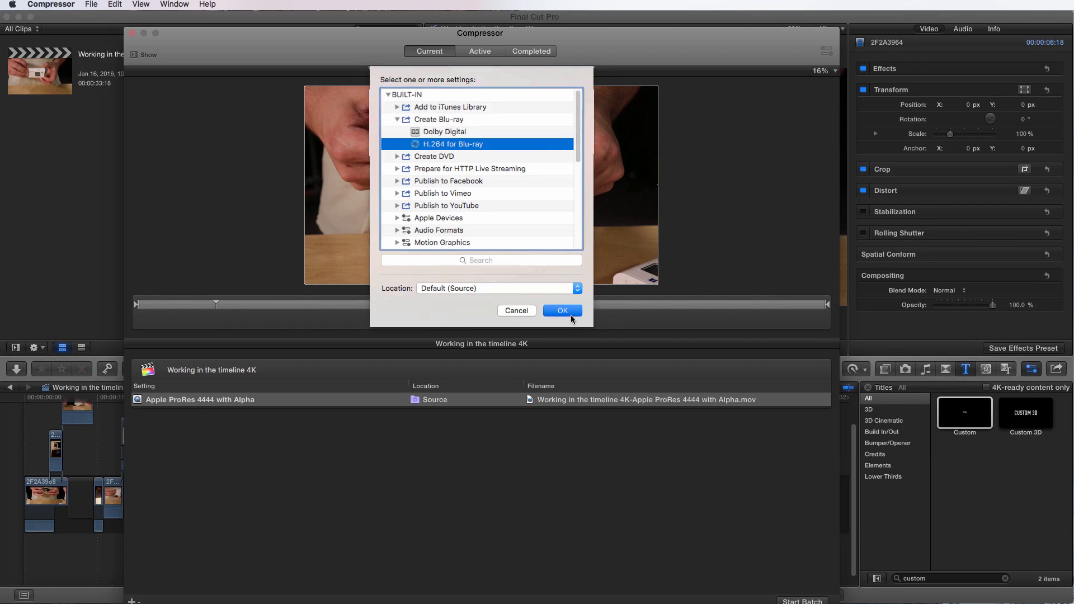
click(561, 310)
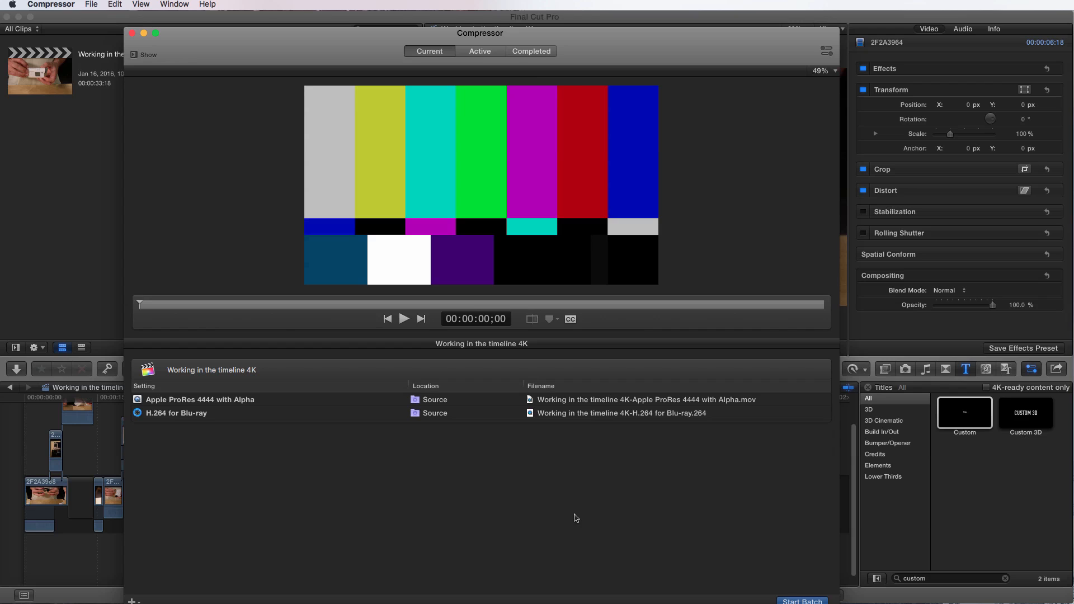
mouse_move(194, 5)
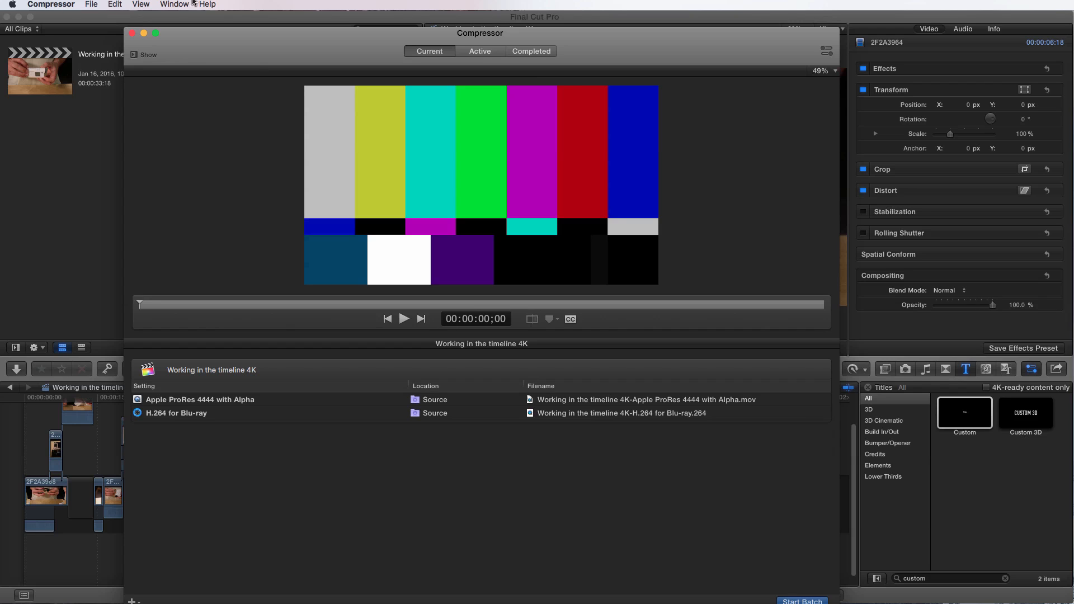
Show the Settings sidebar and expand groups down to Prepare for HTTP Live Streaming.
click(143, 55)
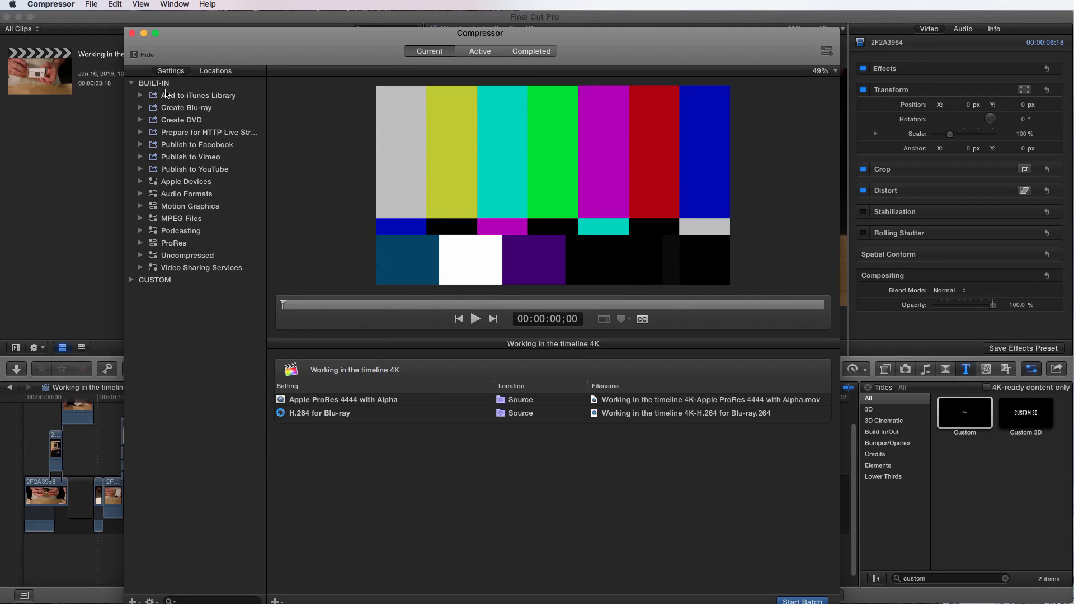
click(141, 95)
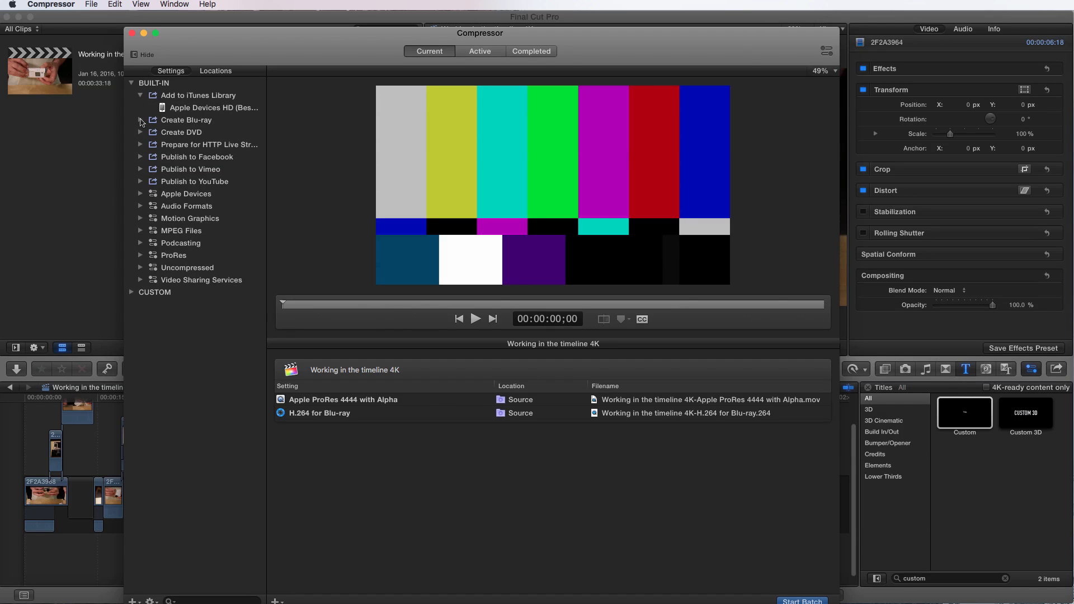
click(141, 120)
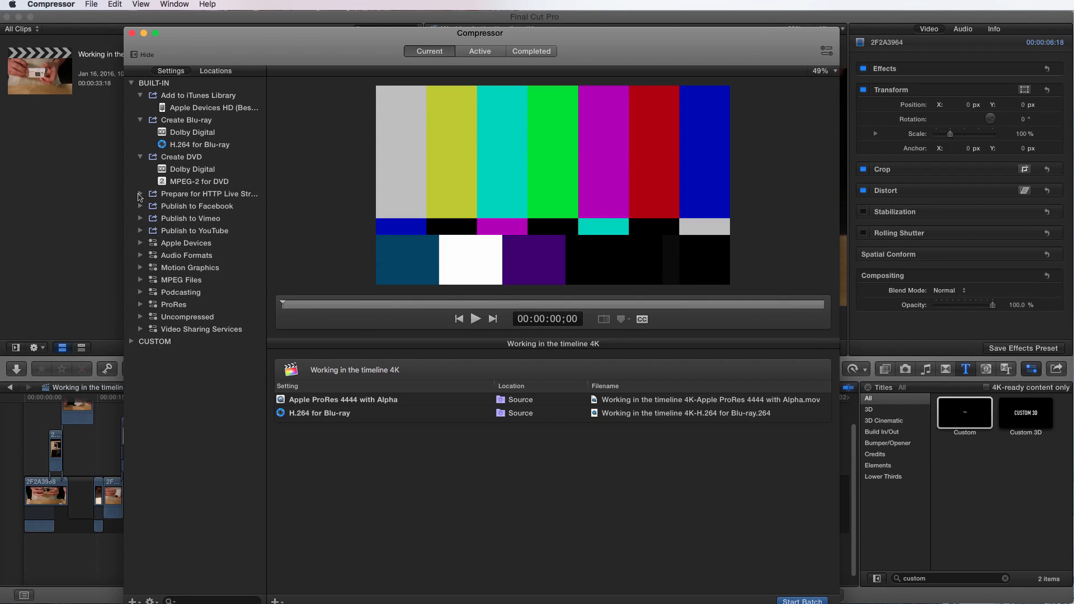
click(141, 194)
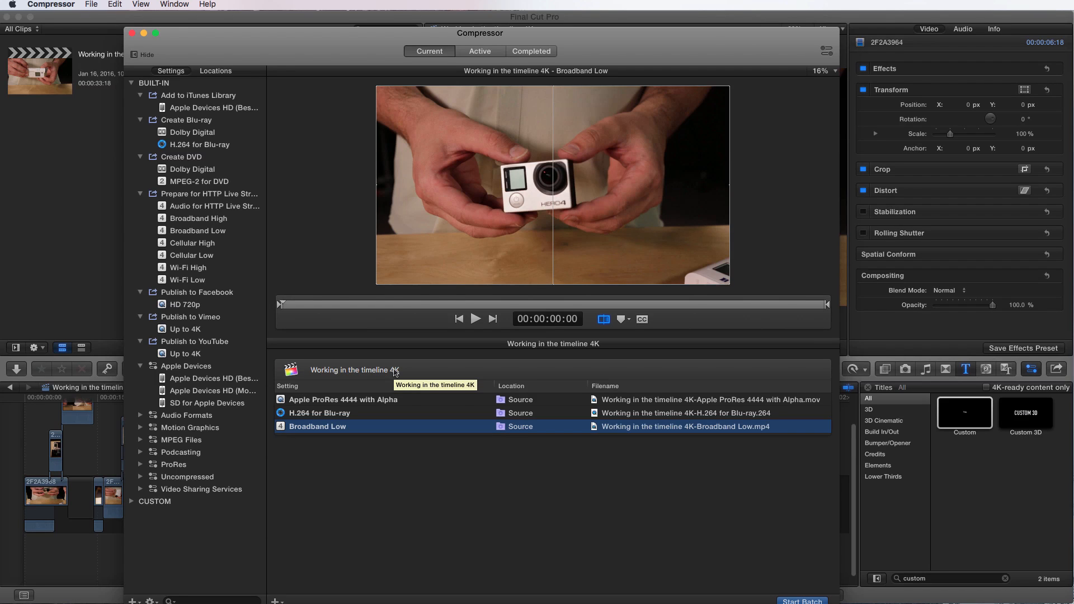
mouse_move(484, 75)
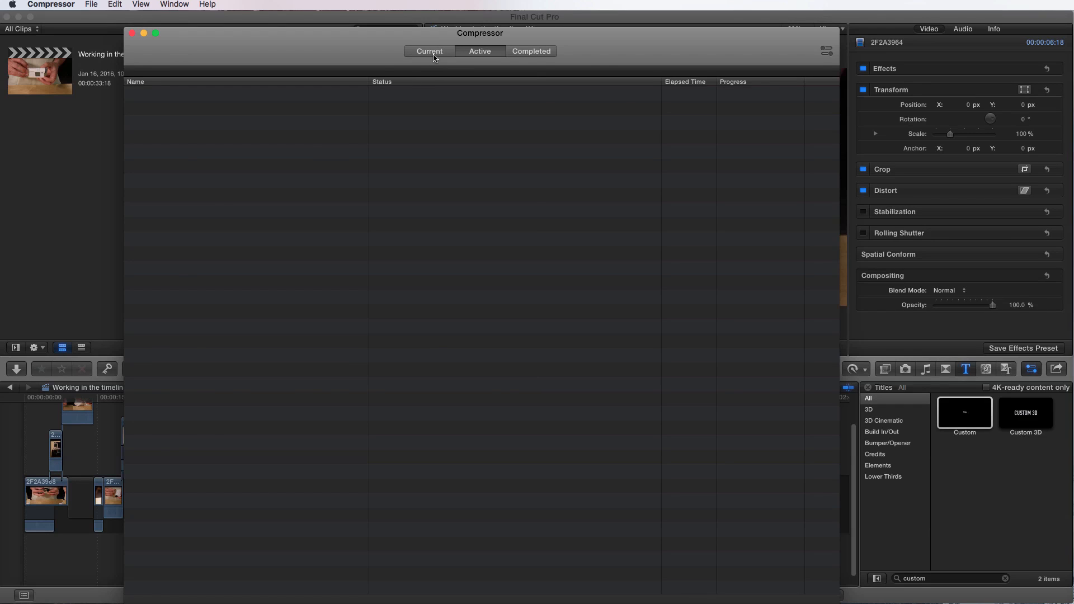
View Active jobs, expand the batch and job to its three outputs, then show Completed.
click(429, 51)
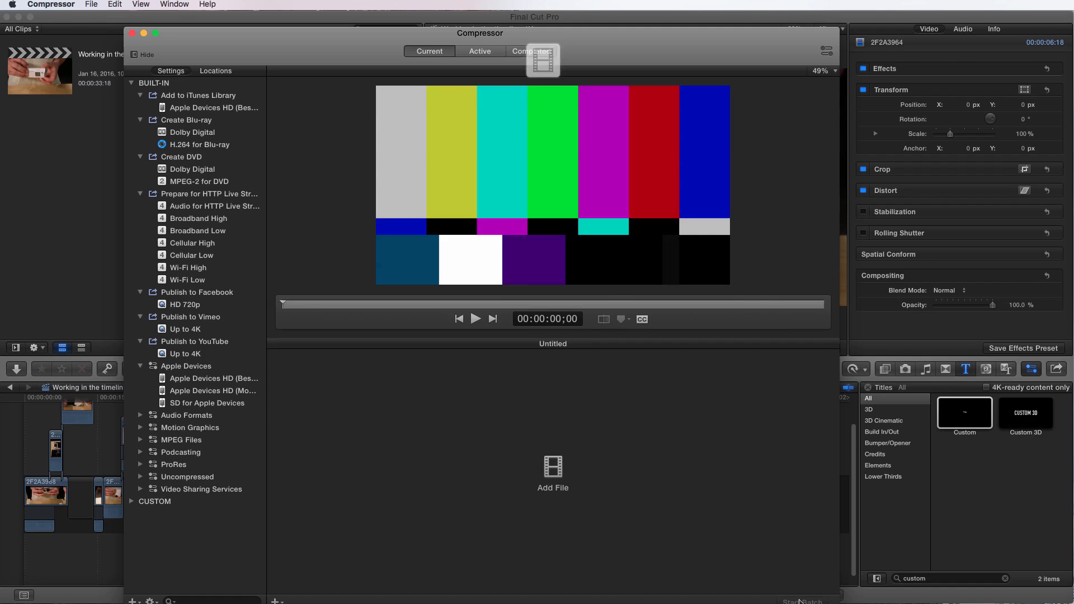
click(480, 51)
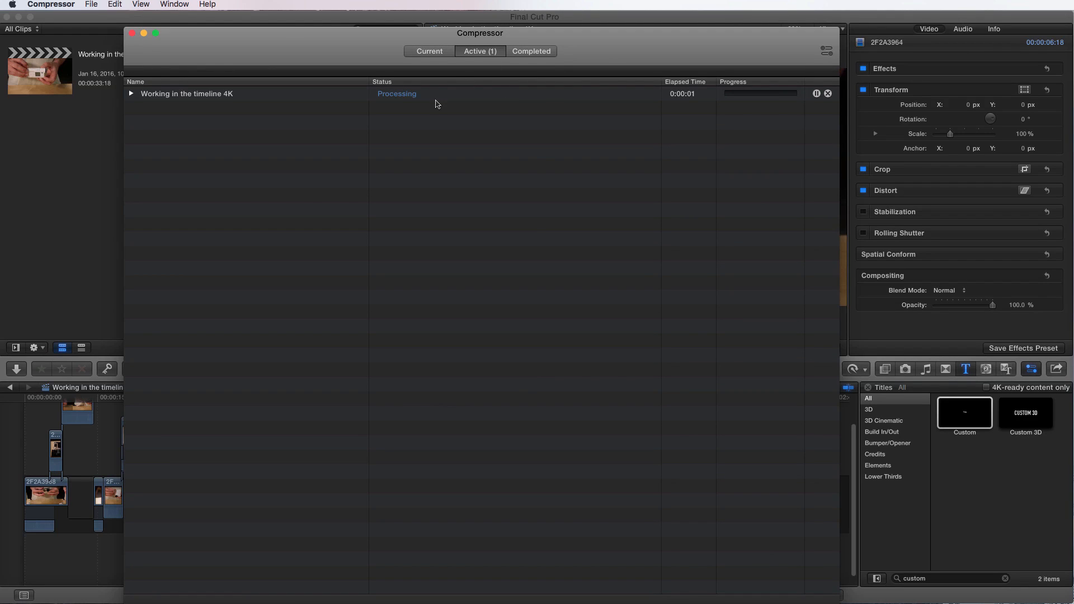
click(130, 94)
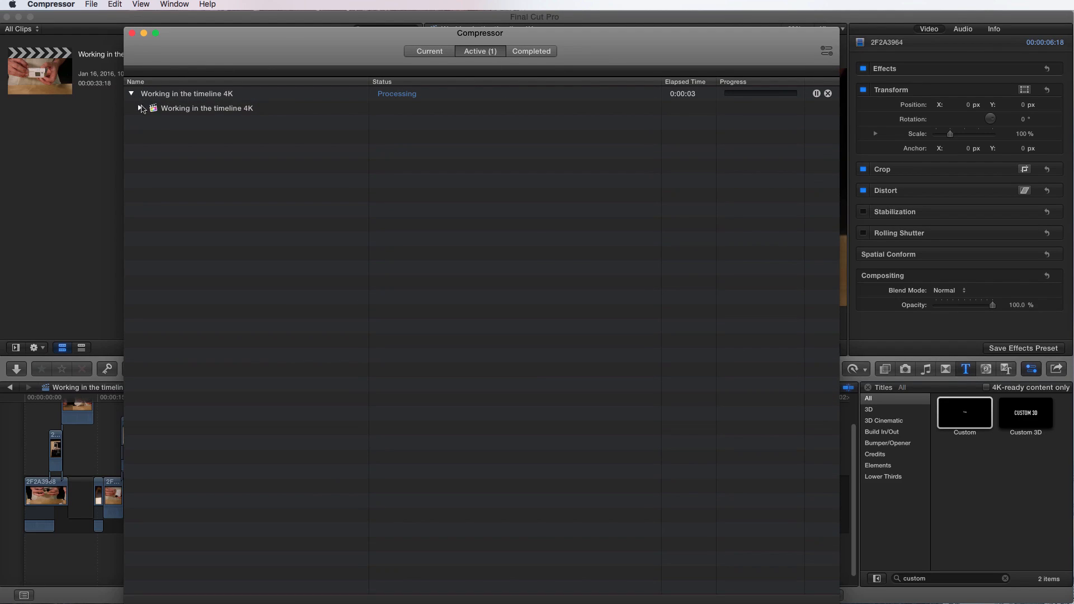
click(141, 108)
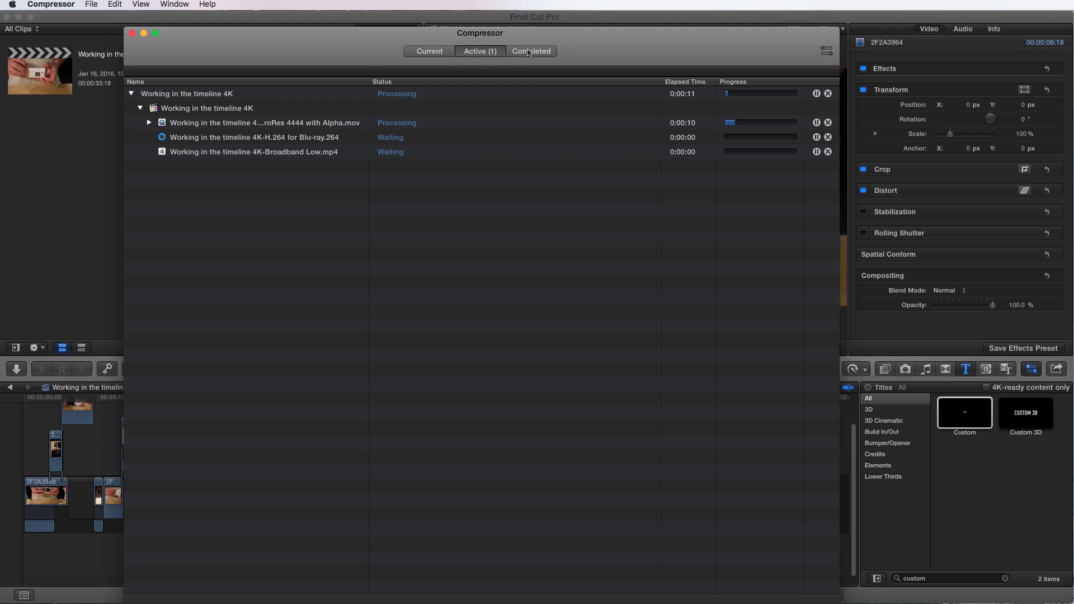
click(530, 51)
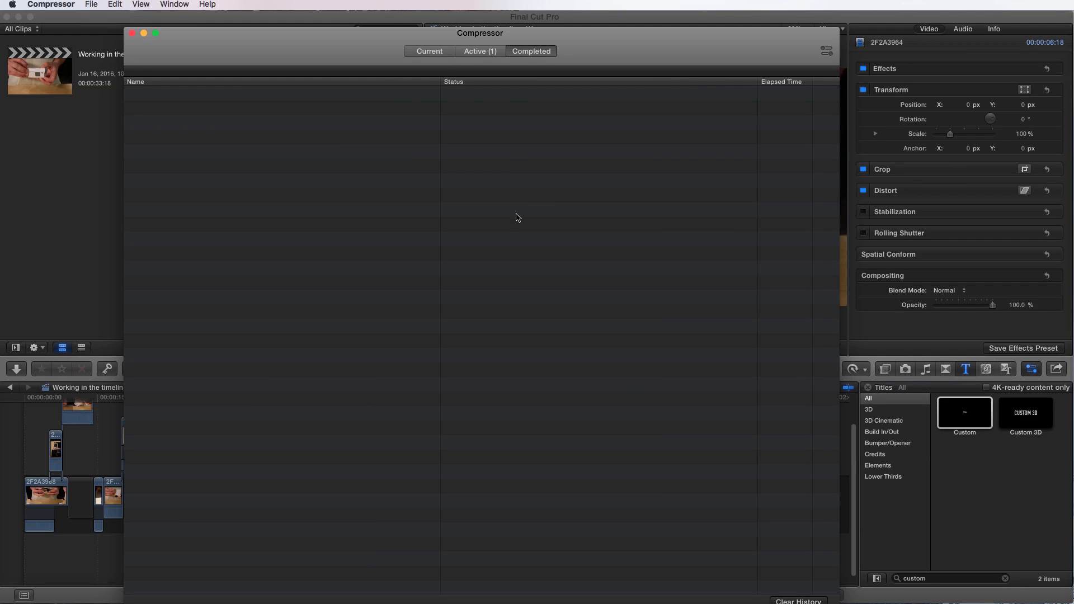
mouse_move(622, 313)
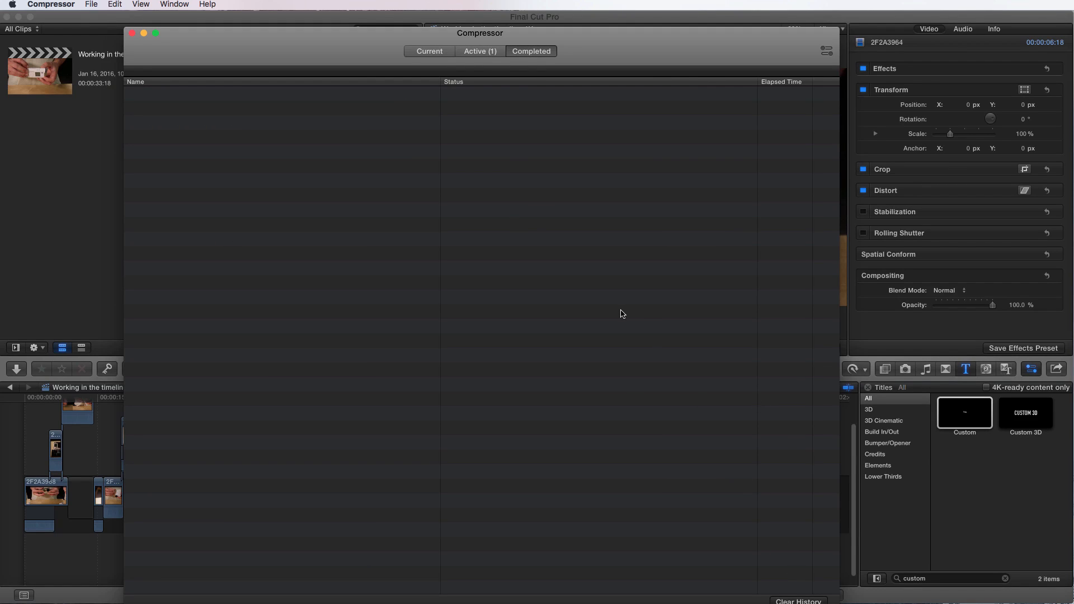
mouse_move(749, 51)
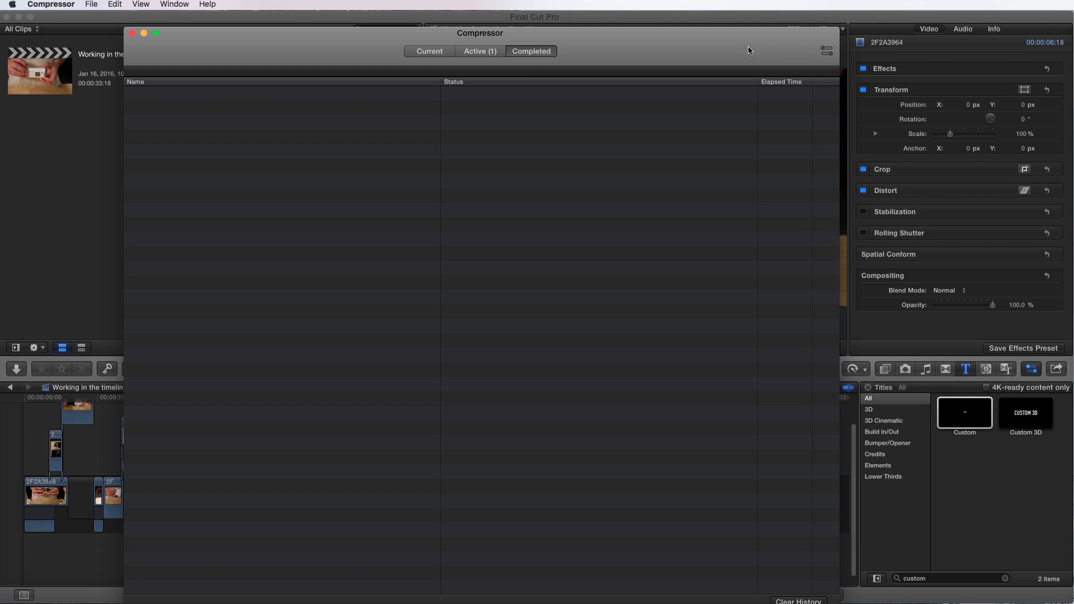
mouse_move(826, 56)
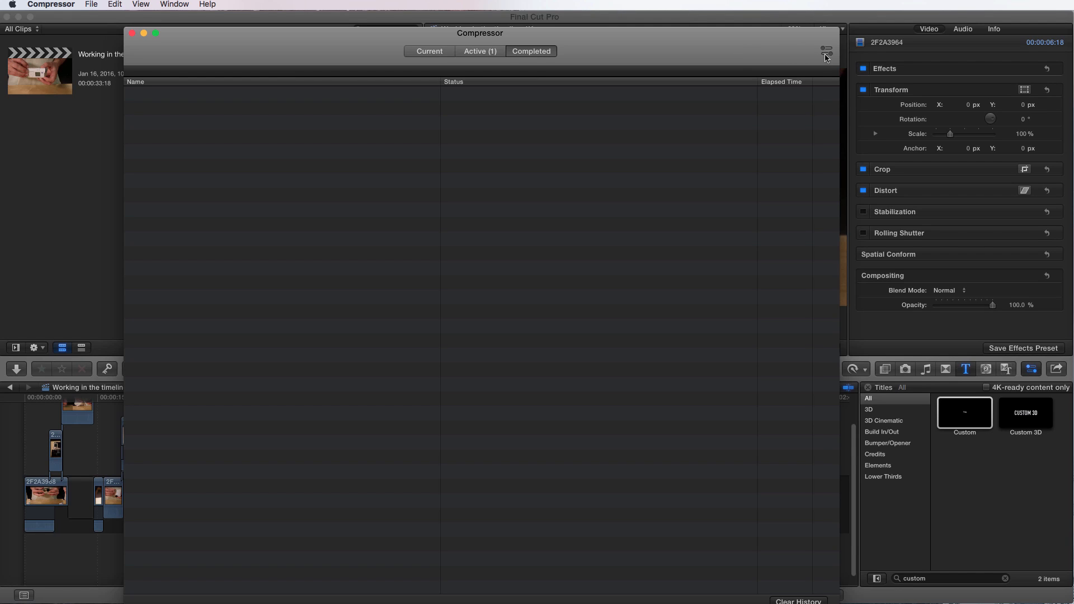
mouse_move(735, 49)
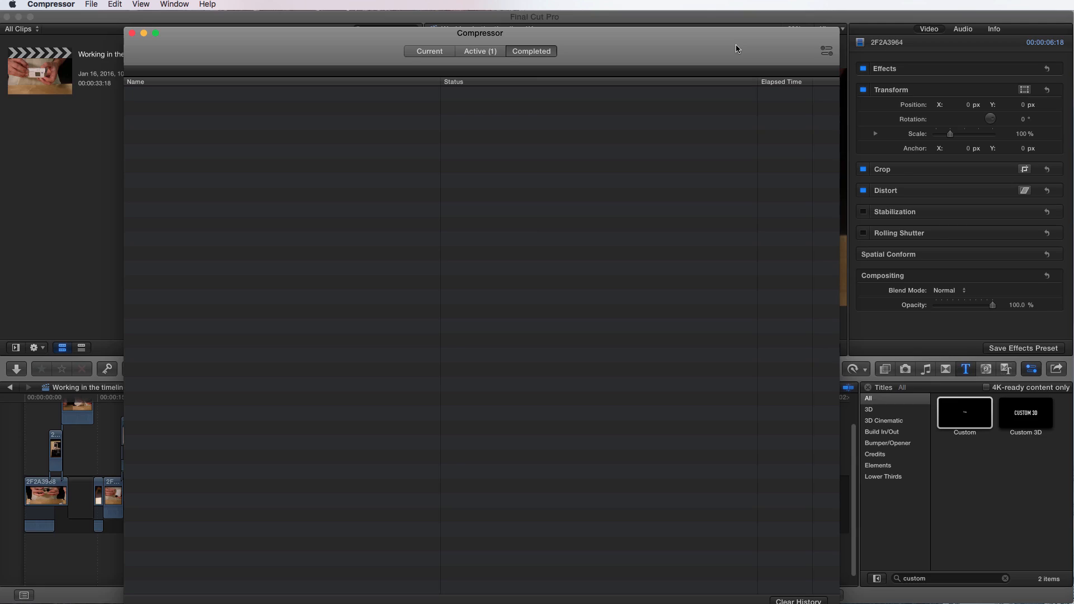